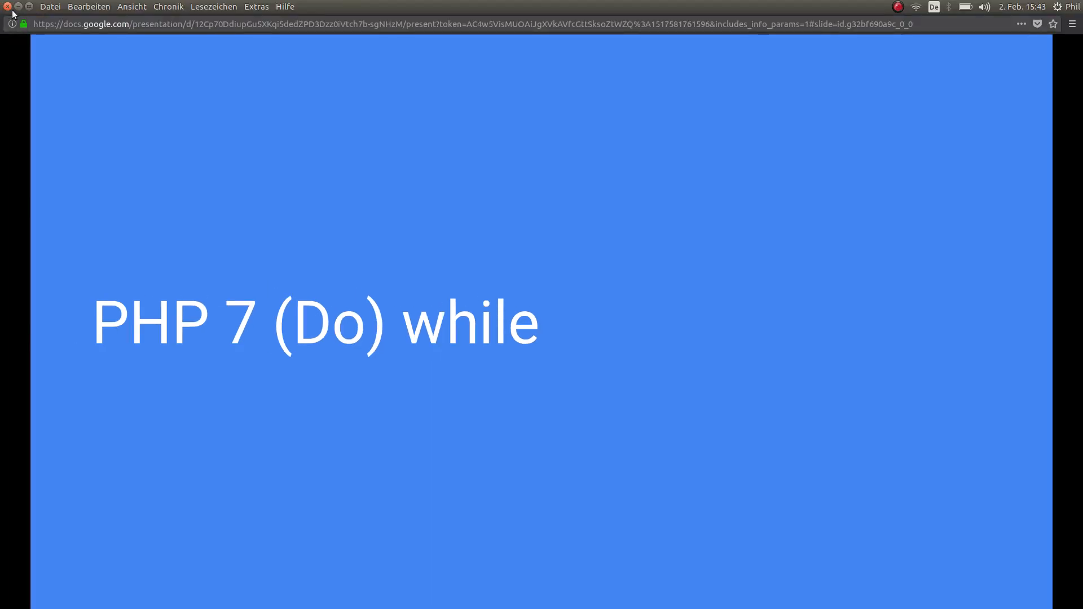
# Present slide 26 'While' full screen, showing the loop counting $x up to 5
pyautogui.press('Escape')
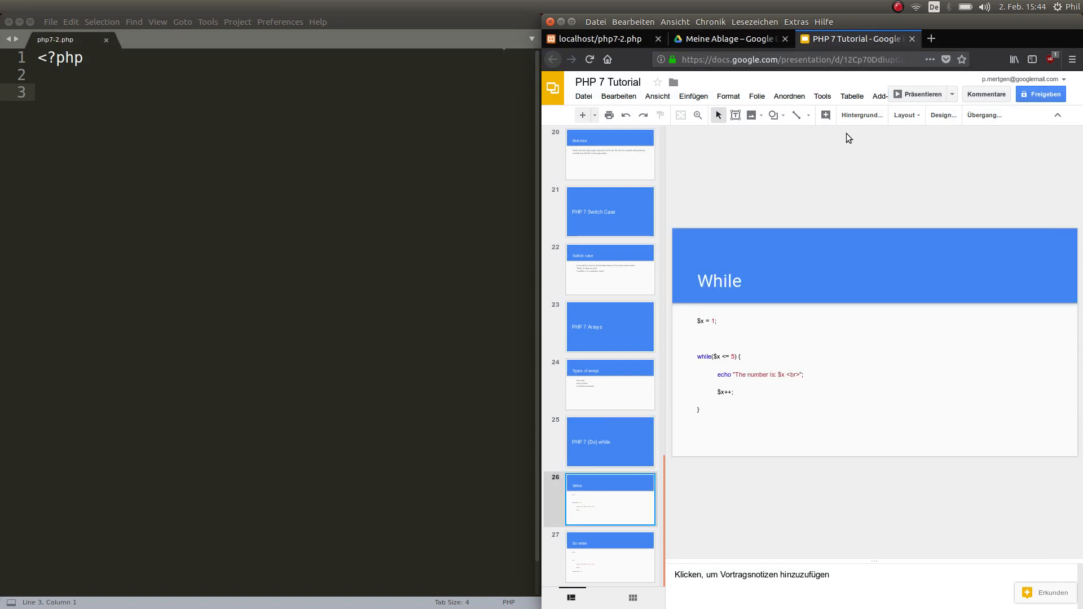
pyautogui.click(906, 115)
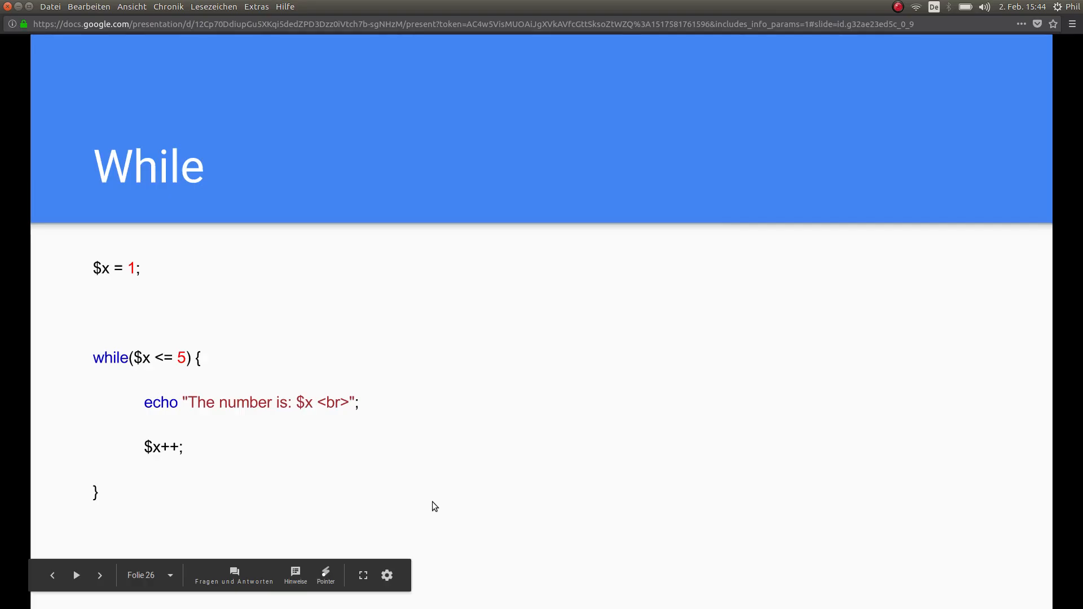
pyautogui.moveTo(316, 369)
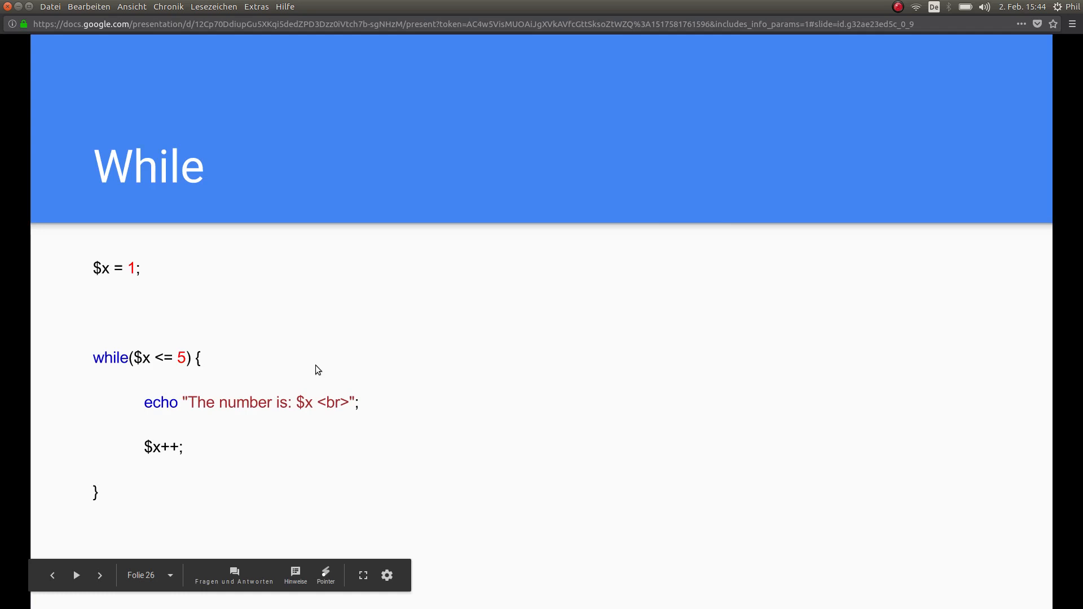
pyautogui.moveTo(607, 166)
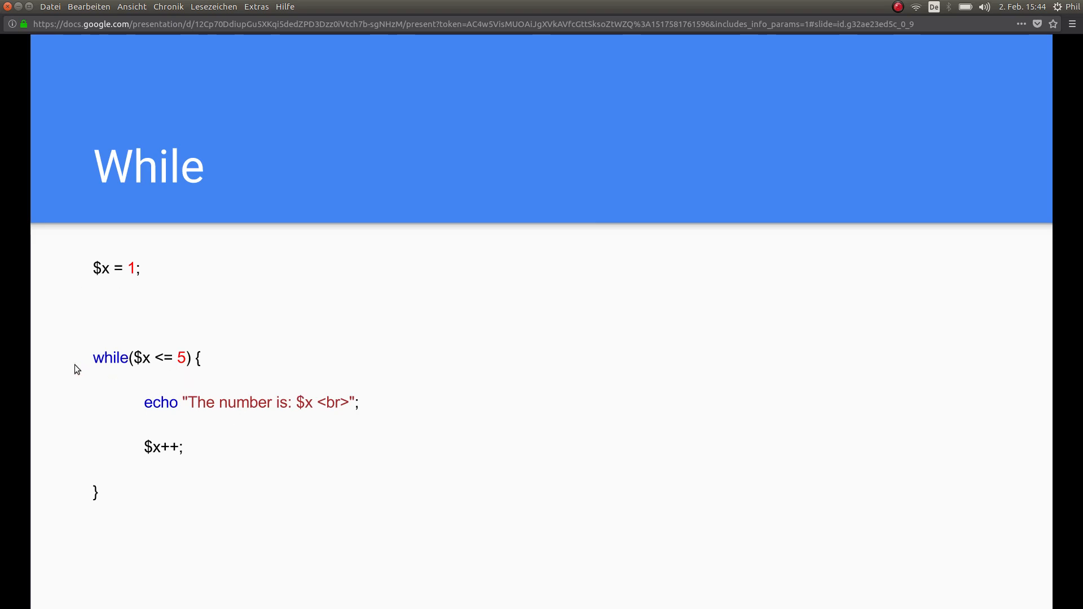
pyautogui.moveTo(59, 373)
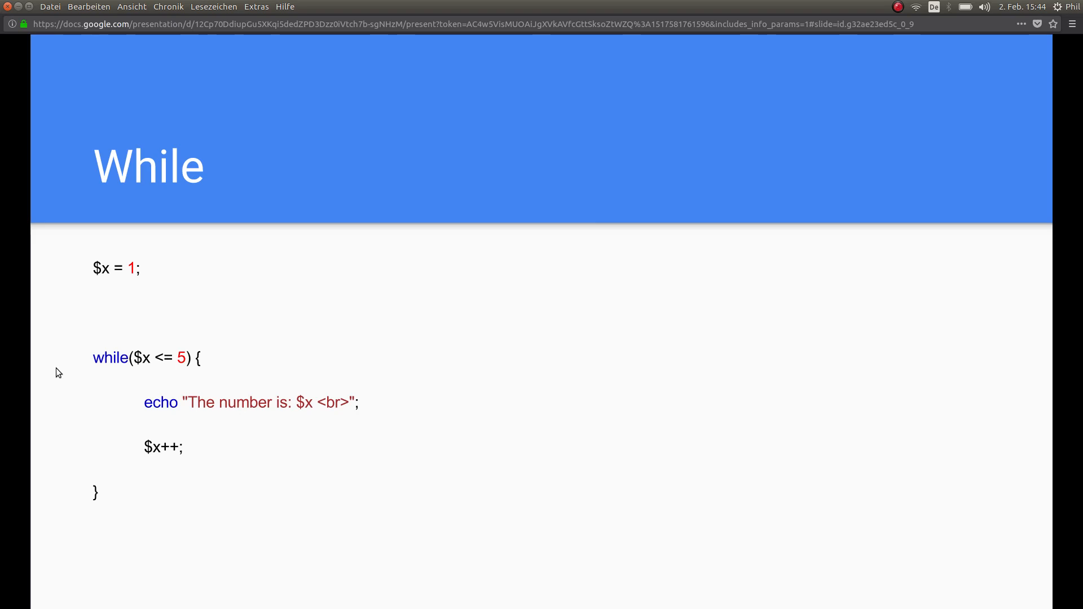
pyautogui.moveTo(167, 370)
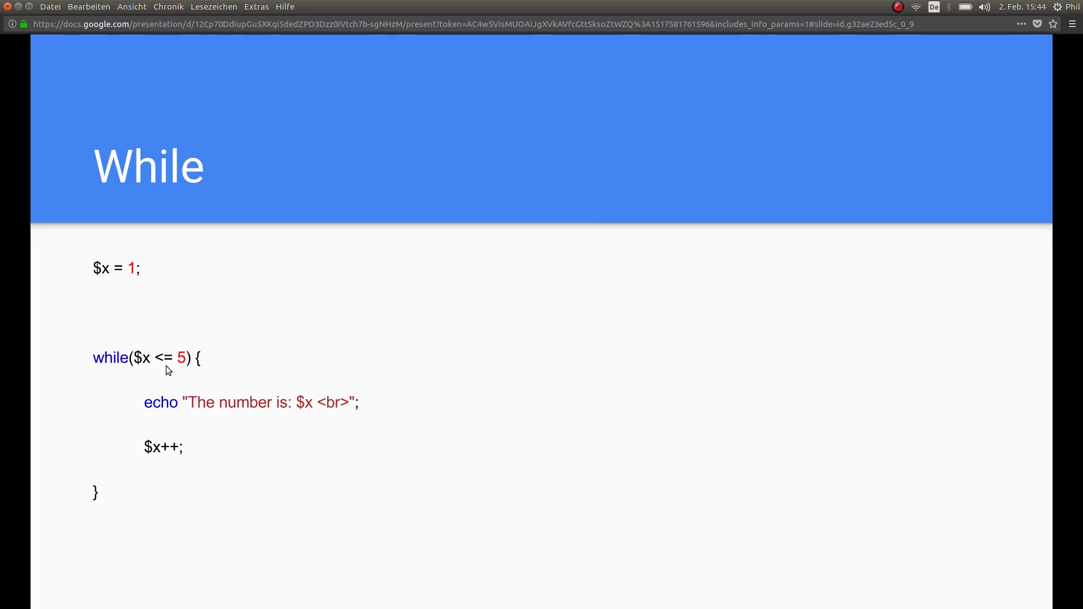
pyautogui.moveTo(174, 403)
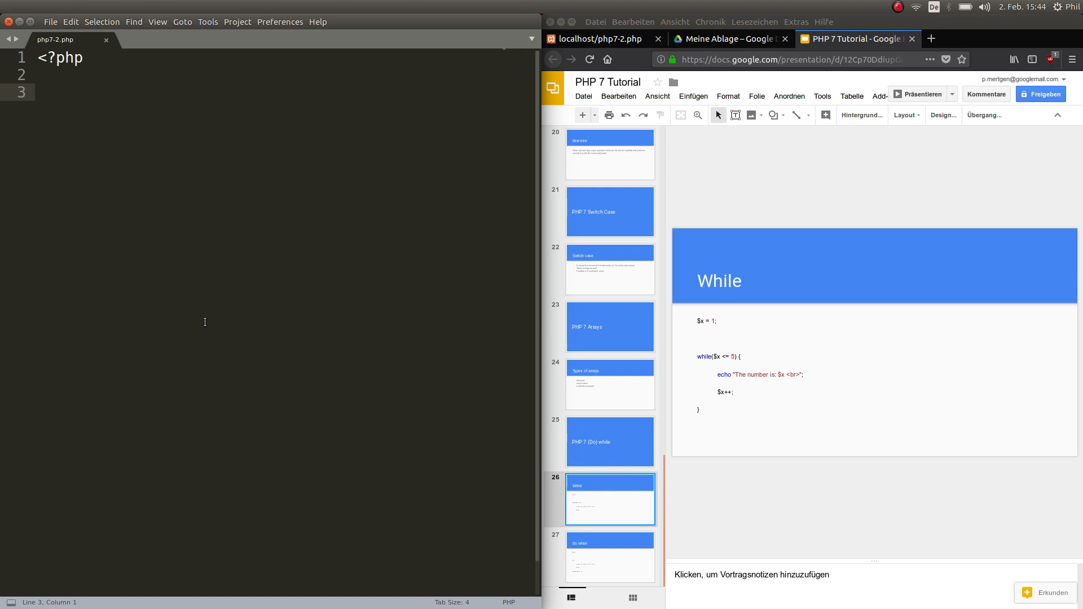
# Set $degree = 20; in php7-2.php
pyautogui.write('$degre')
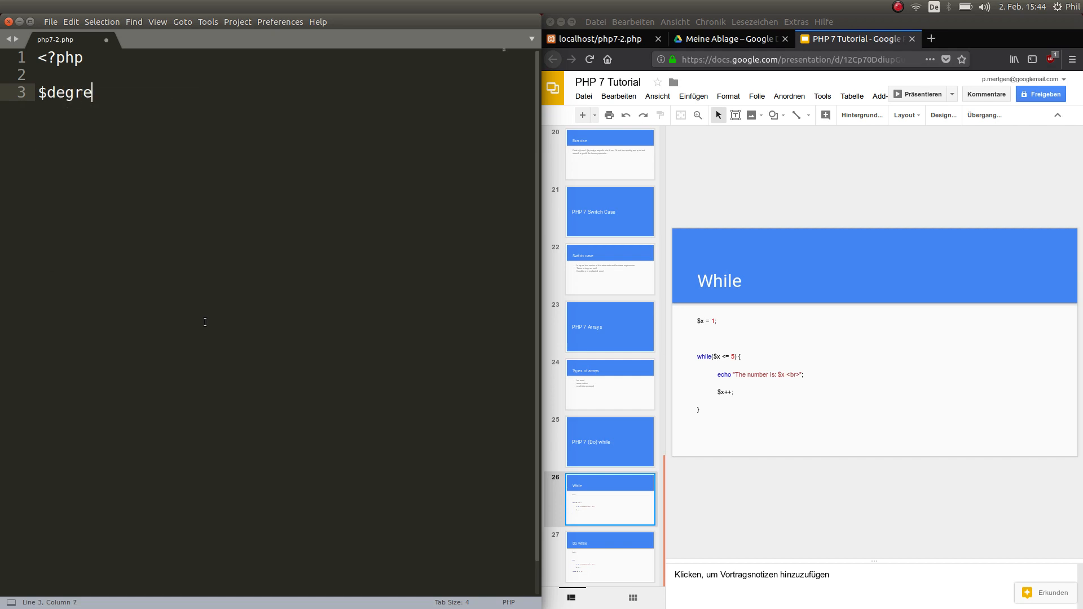
pyautogui.write('e =')
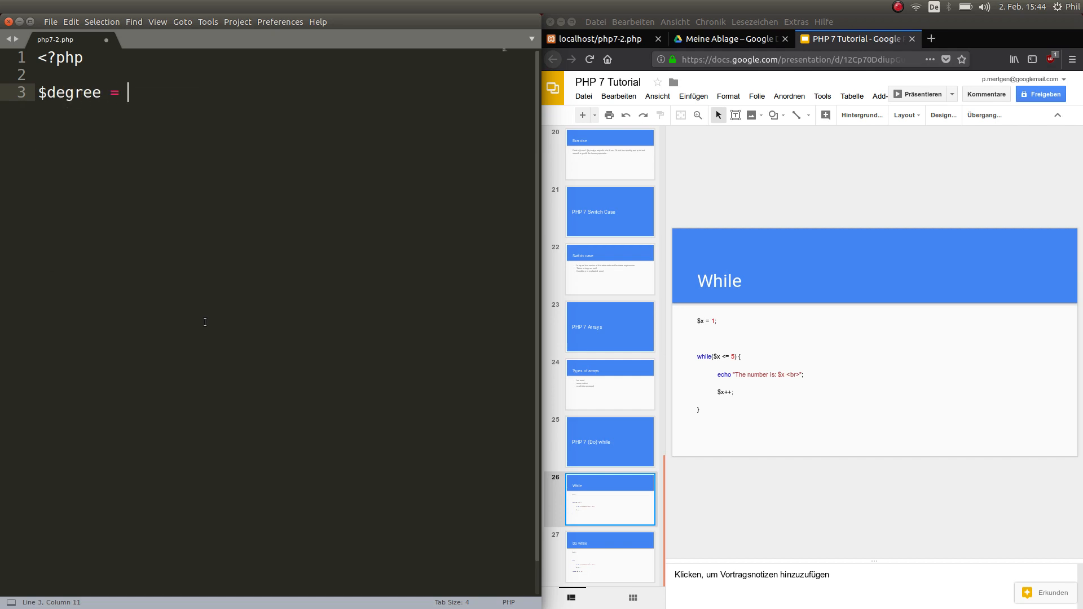
pyautogui.write('20;')
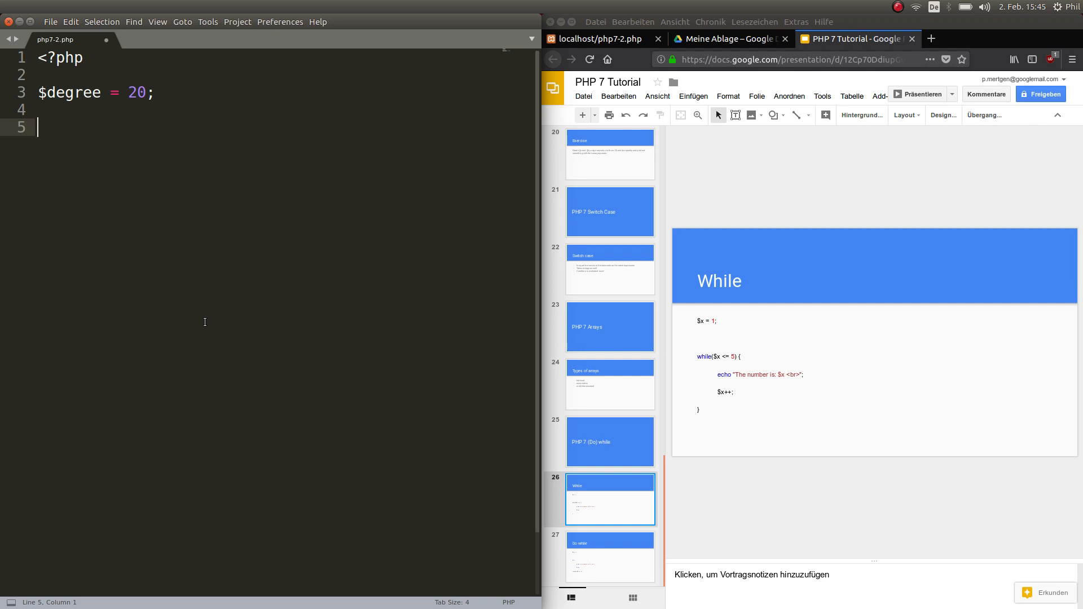
# Insert a while snippet with the condition $degree<25
pyautogui.write('while')
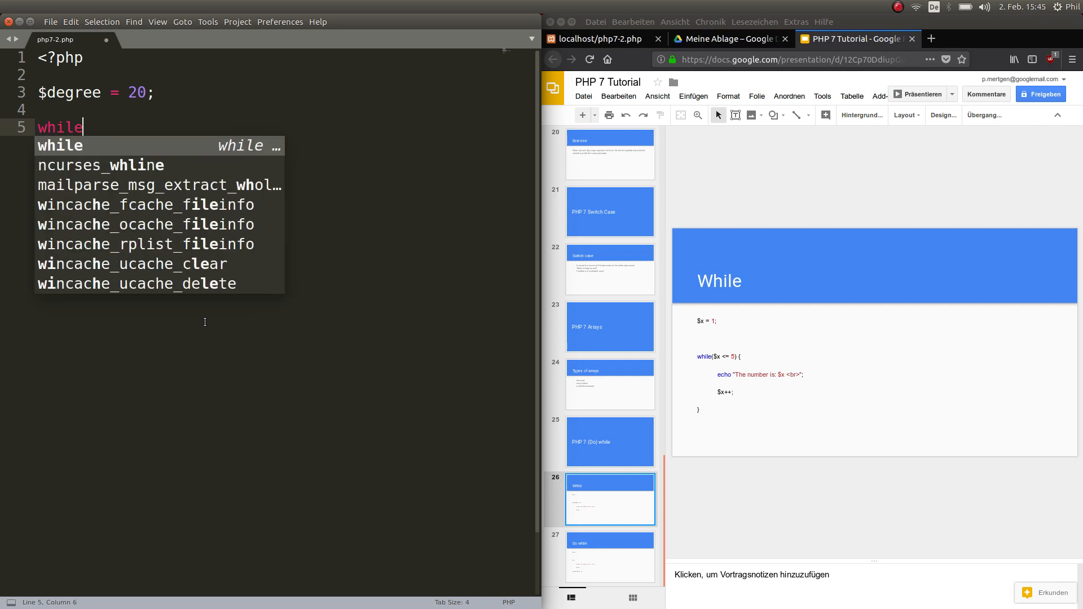
pyautogui.press('Tab')
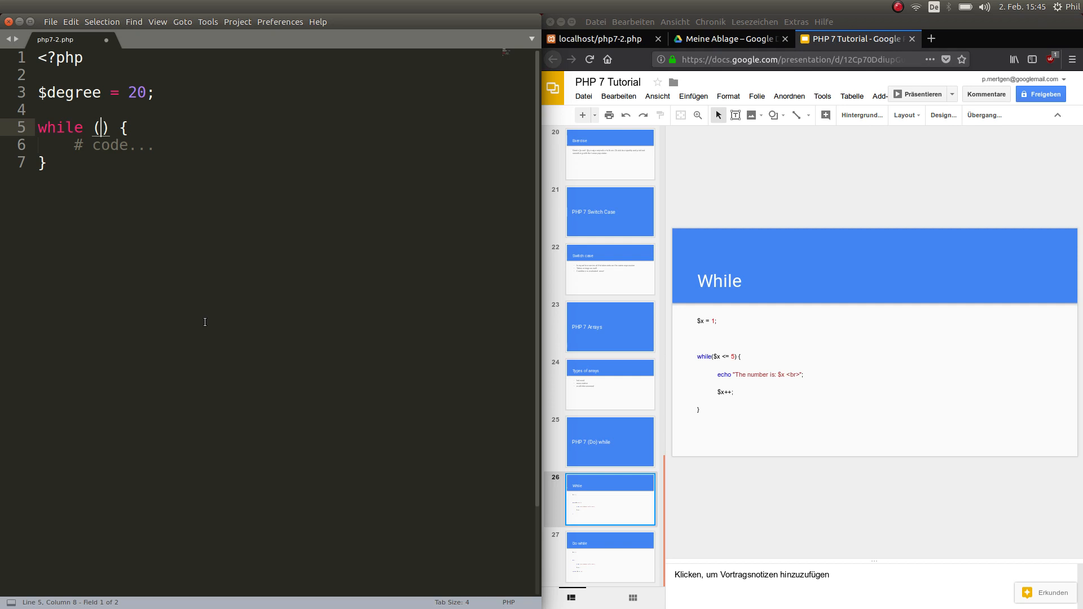
pyautogui.write('$degr')
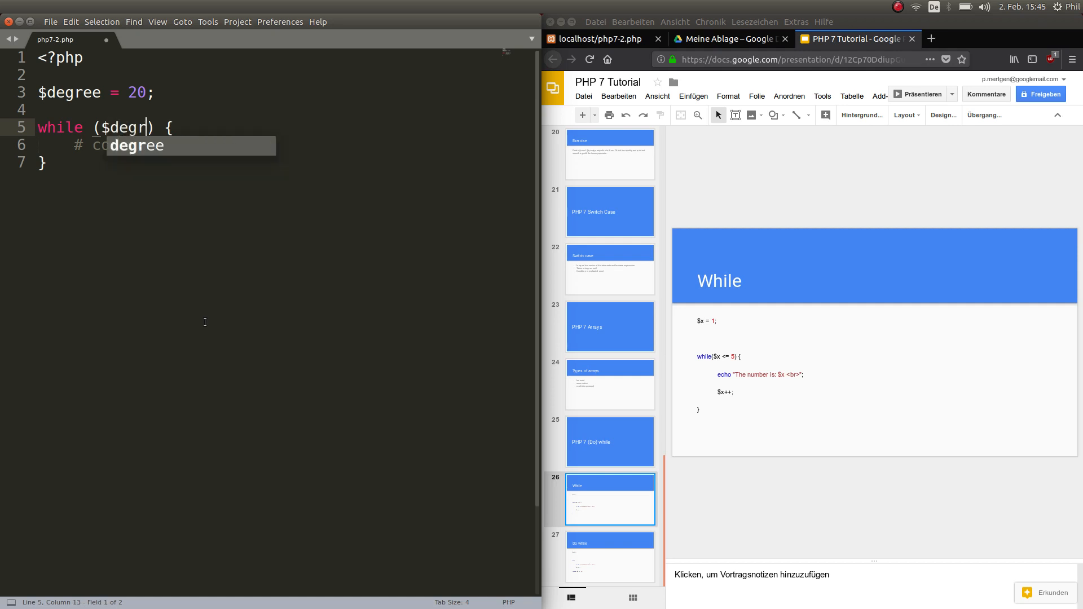
pyautogui.write('ee<')
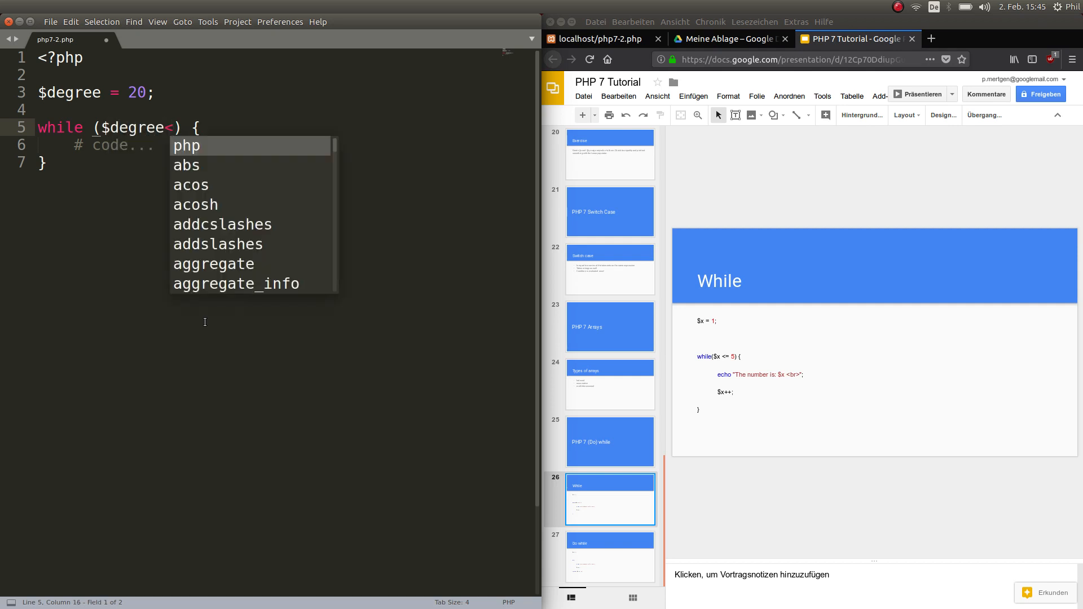
pyautogui.write('25')
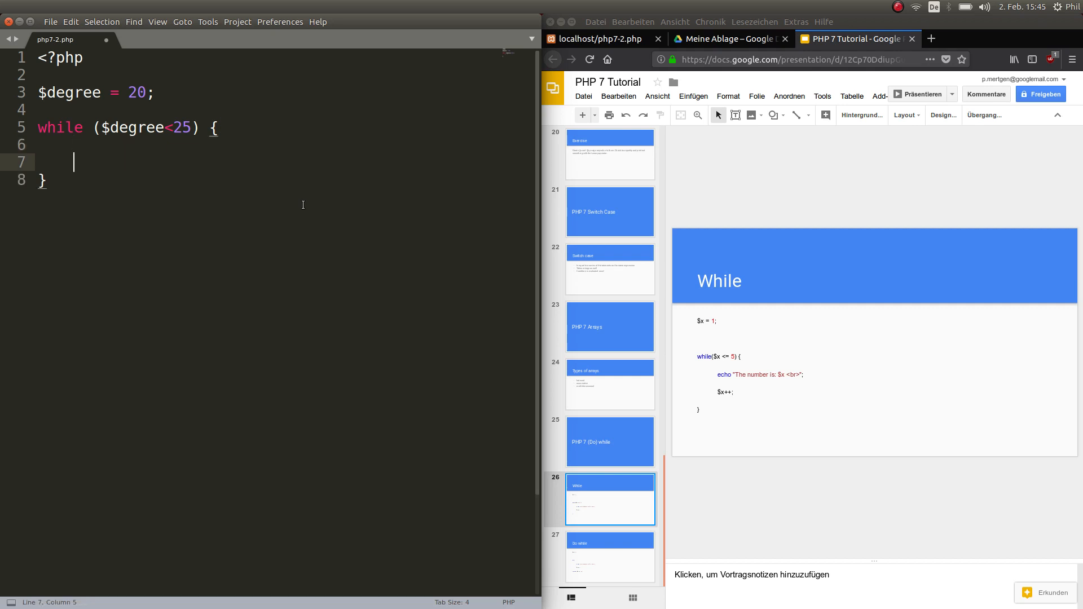
# Make the while loop body echo "It is rather warm";
pyautogui.write('echo')
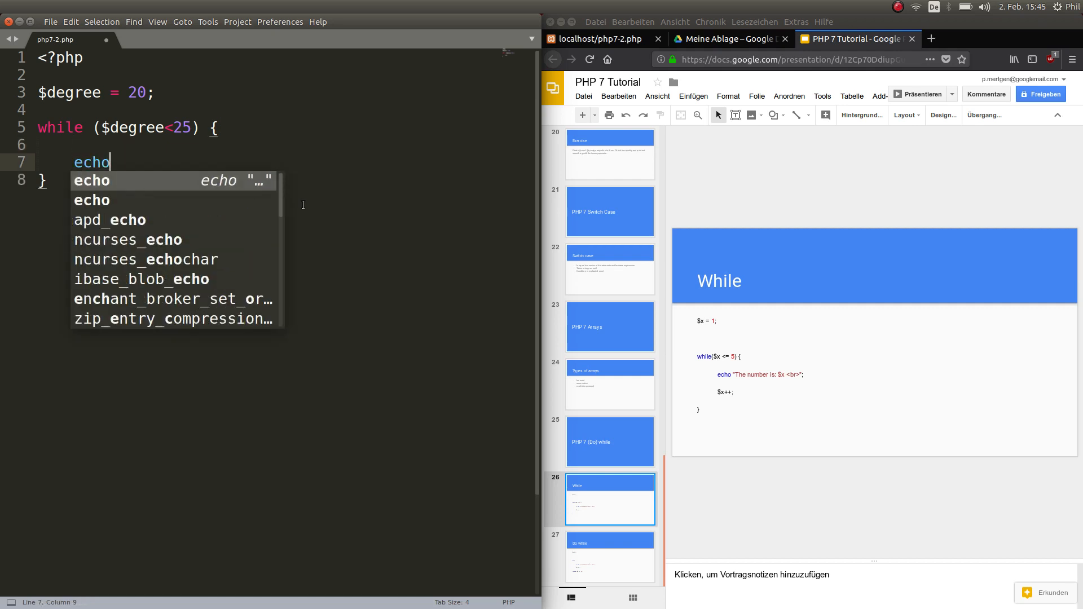
pyautogui.write('"It is rather w')
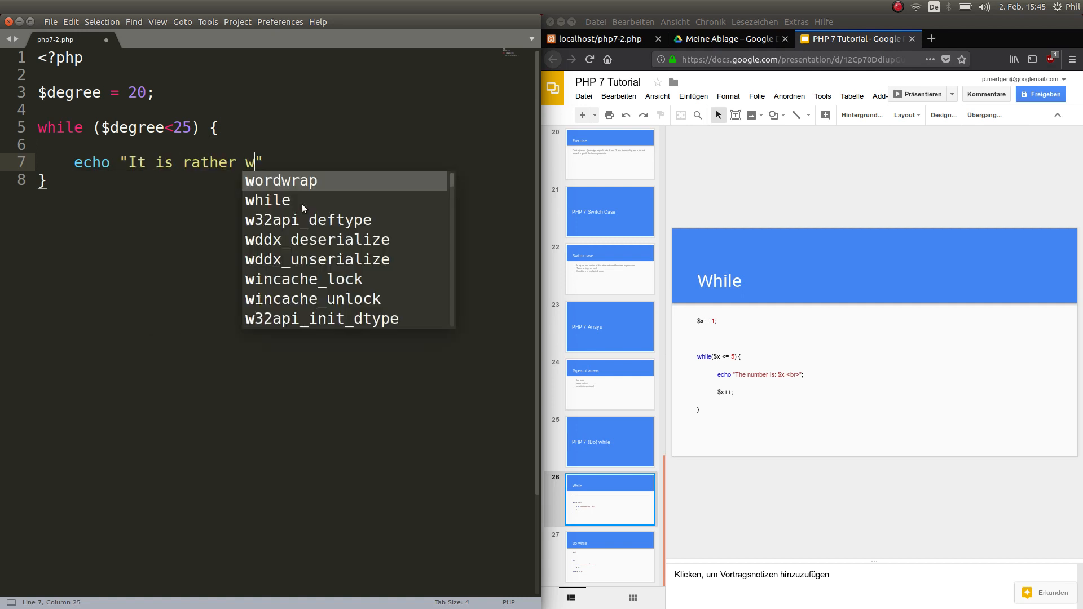
pyautogui.write('arm')
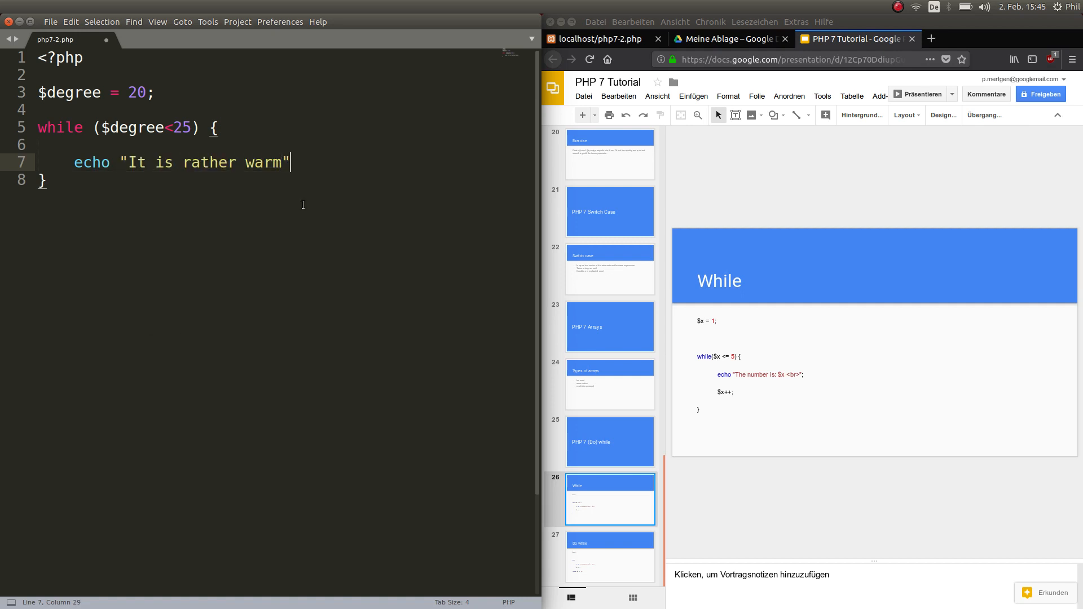
pyautogui.write(';')
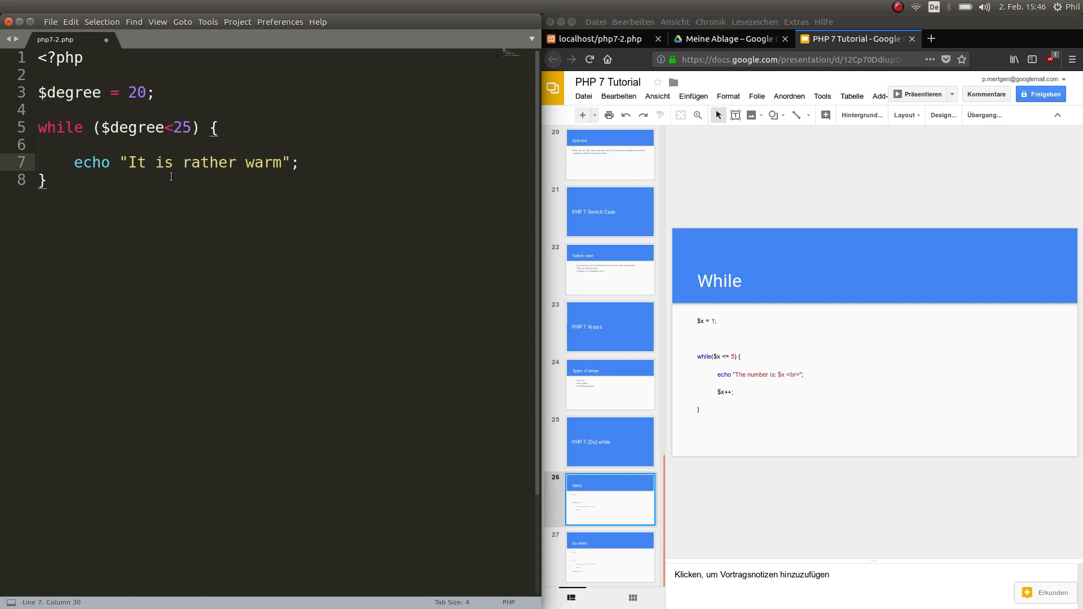
pyautogui.moveTo(359, 271)
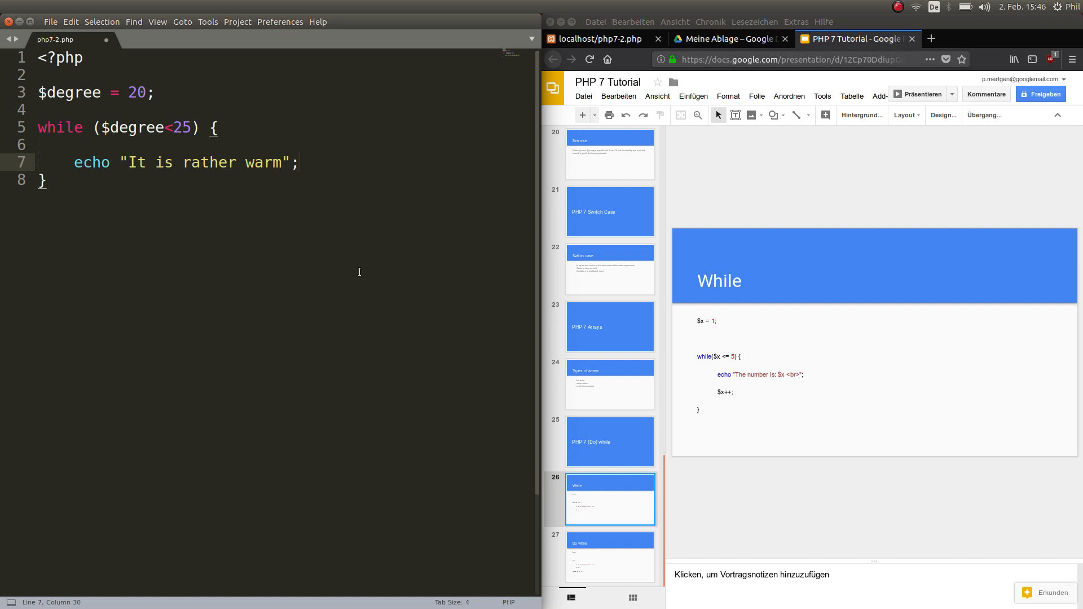
# Save php7-2.php, check the localhost page in Firefox, and return to the slides
pyautogui.click(298, 162)
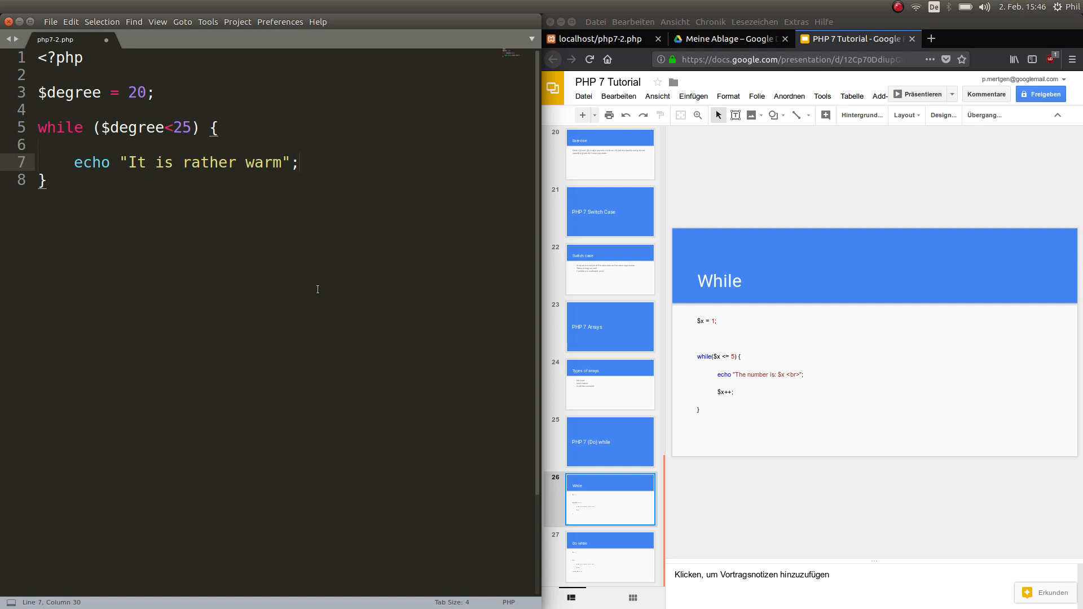
pyautogui.press('Return')
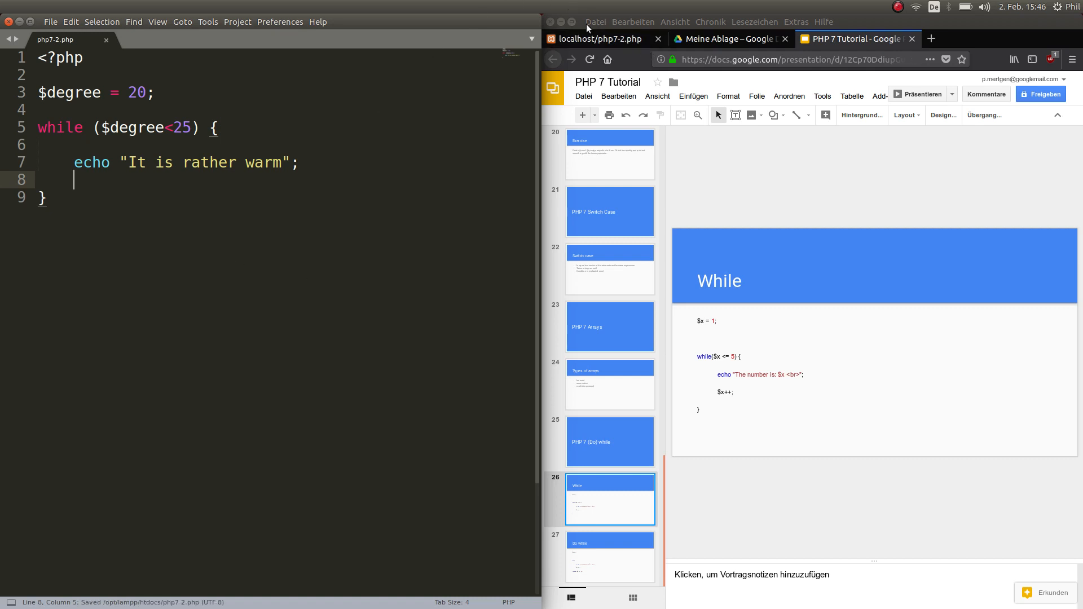
pyautogui.click(598, 39)
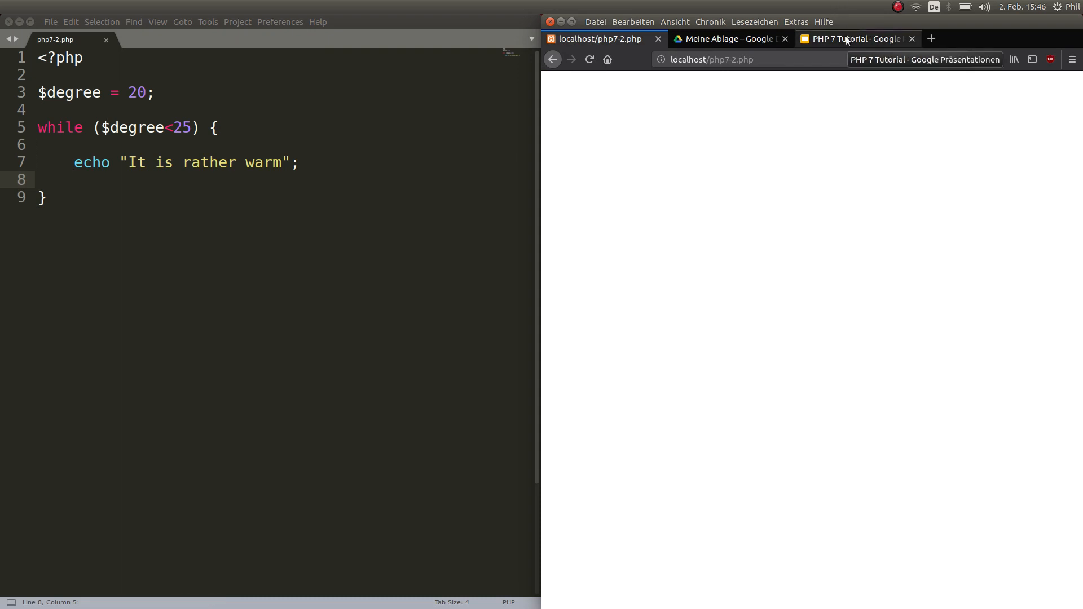
pyautogui.click(856, 39)
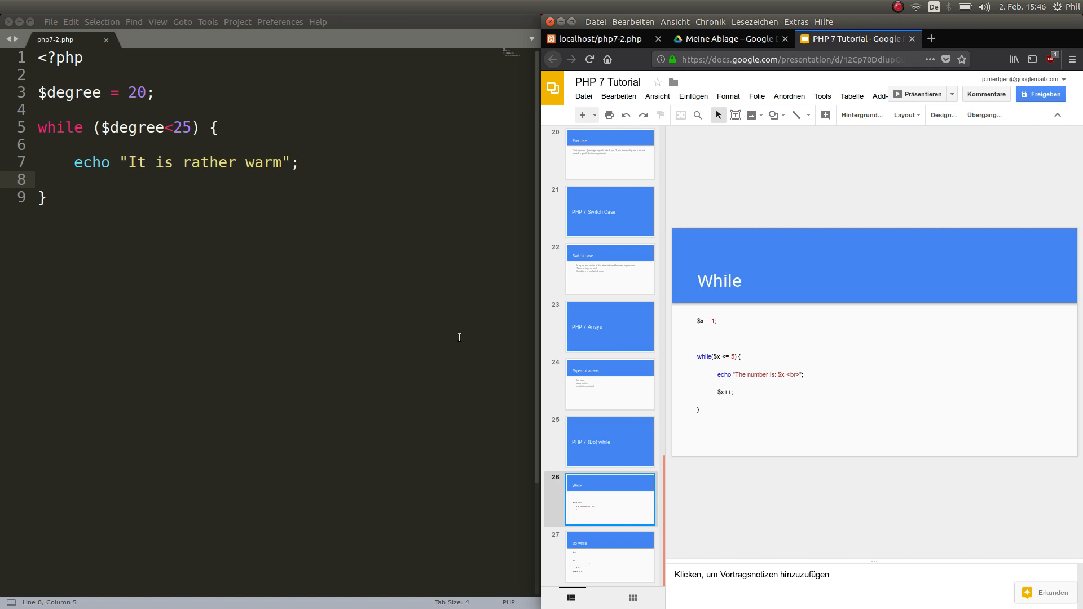
pyautogui.moveTo(292, 298)
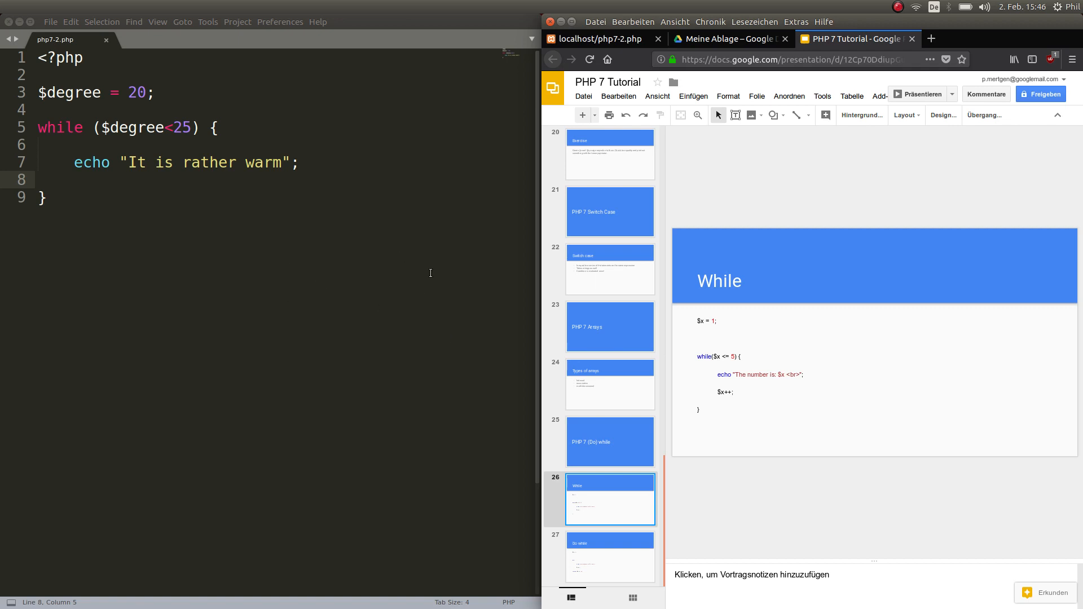
pyautogui.moveTo(236, 204)
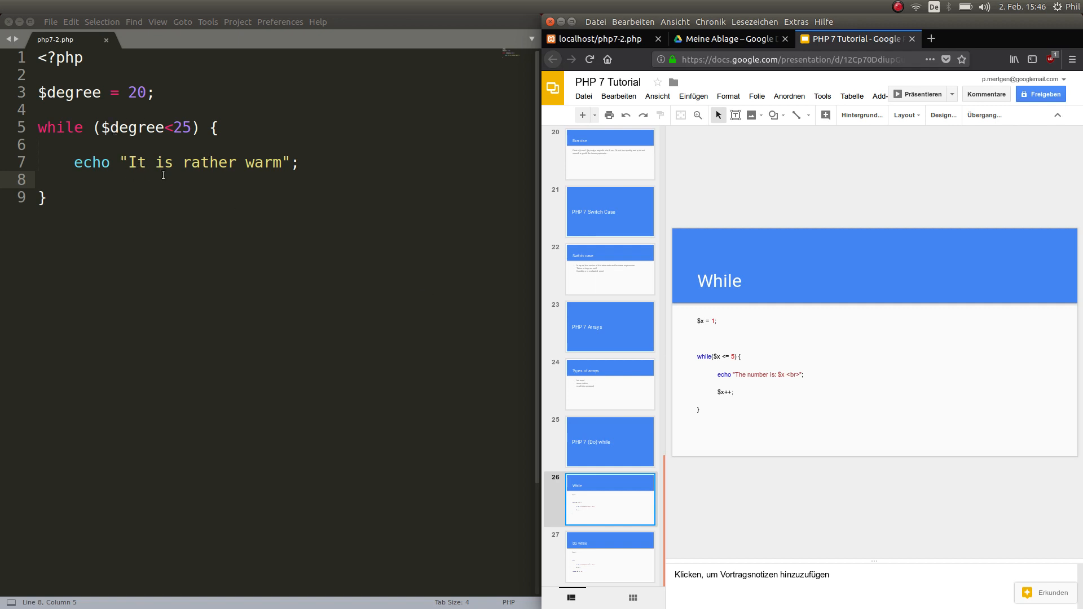
# Add a $degree++; line after the echo inside the while loop
pyautogui.click(74, 180)
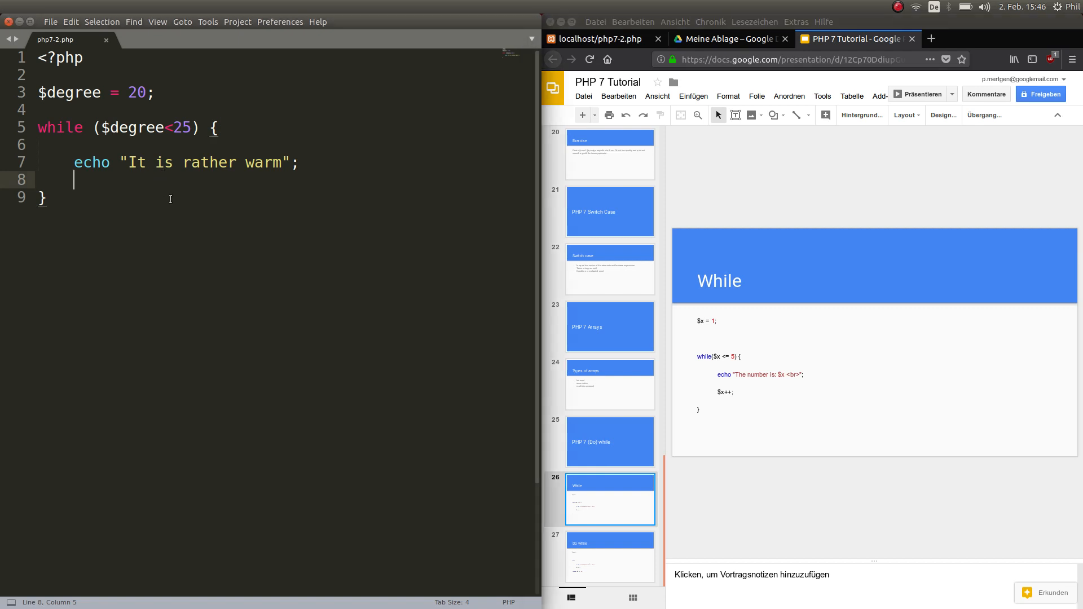
pyautogui.write('$degree')
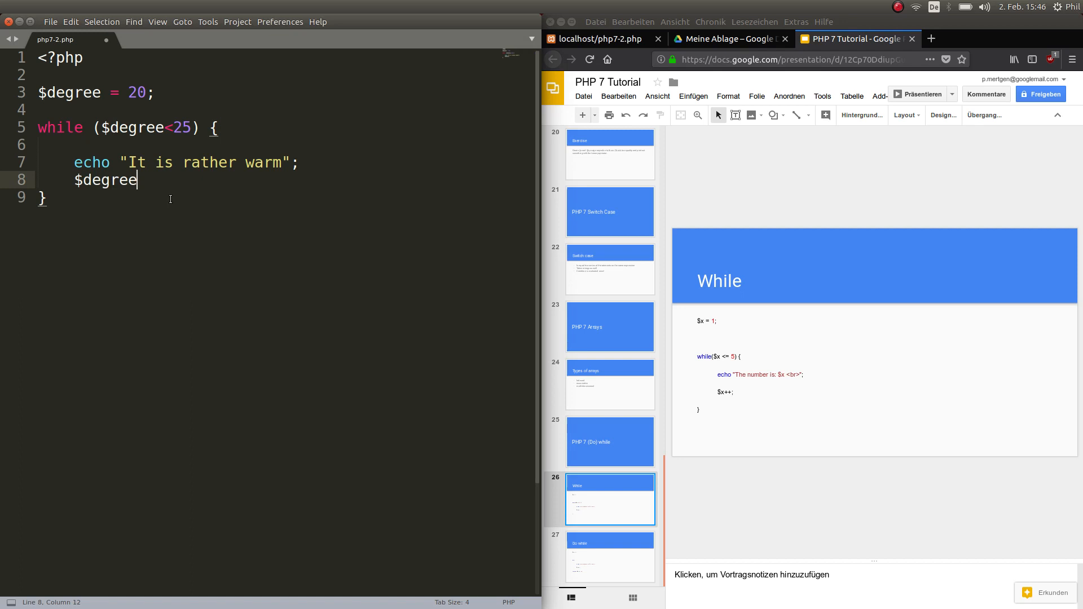
pyautogui.write('++')
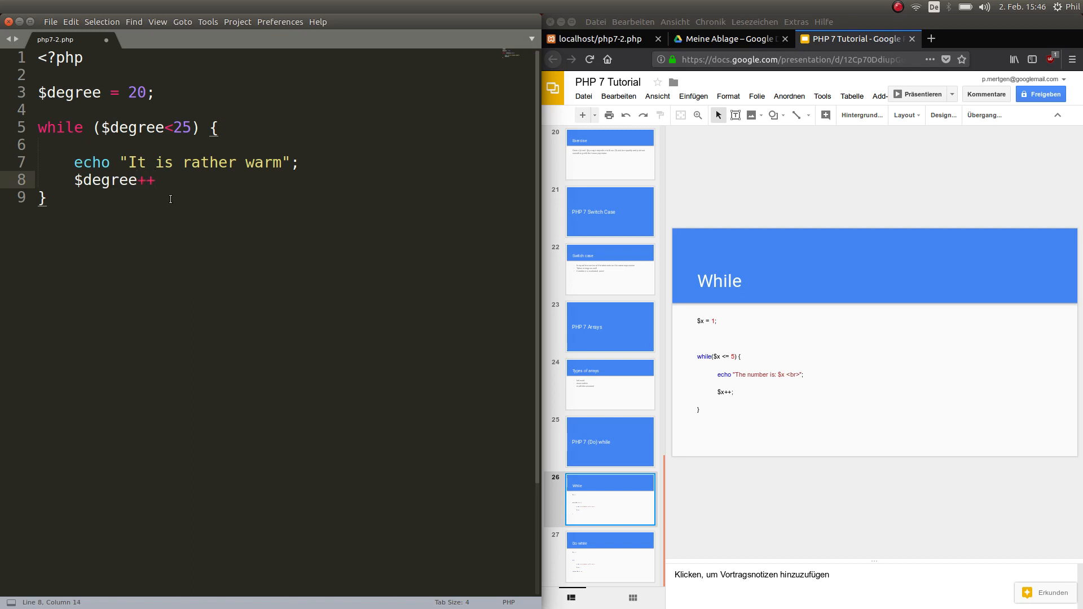
pyautogui.write(';')
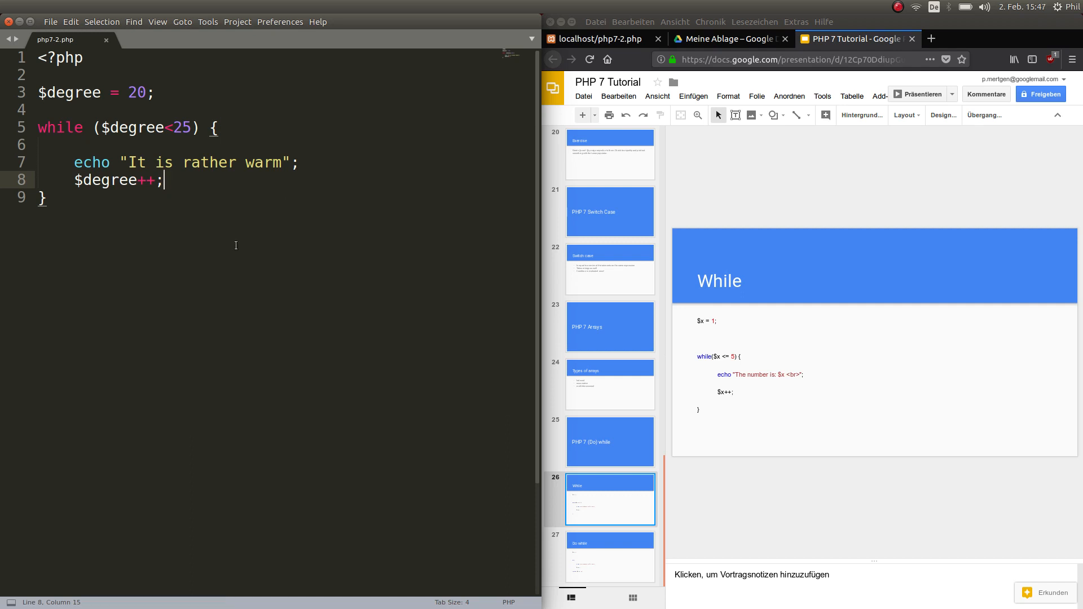
pyautogui.moveTo(66, 334)
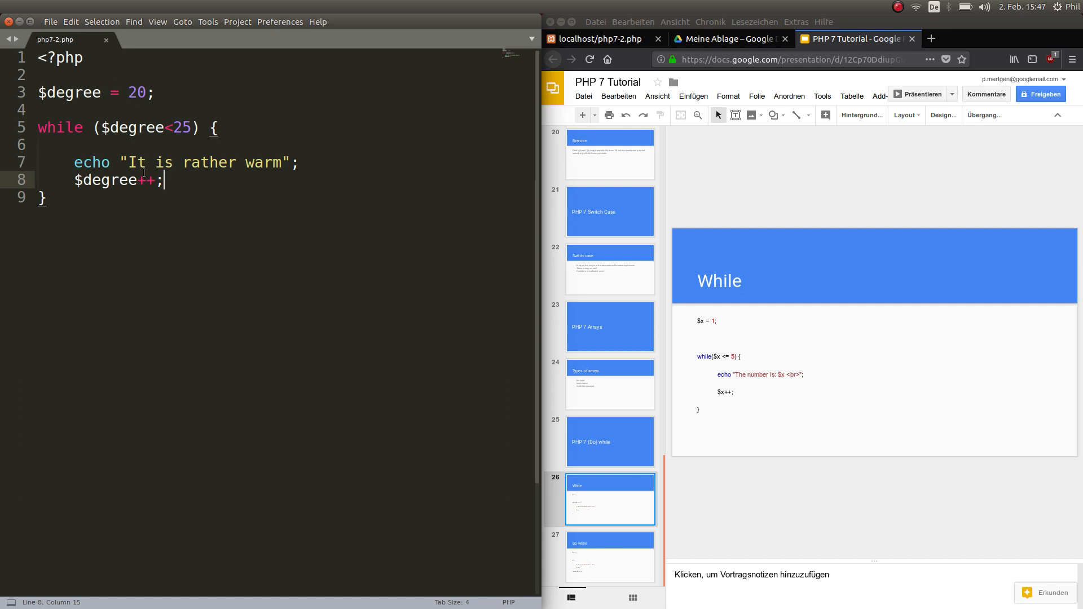
# Reload php7-2.php showing five run-together messages, then append </br> to the echo string
pyautogui.click(603, 39)
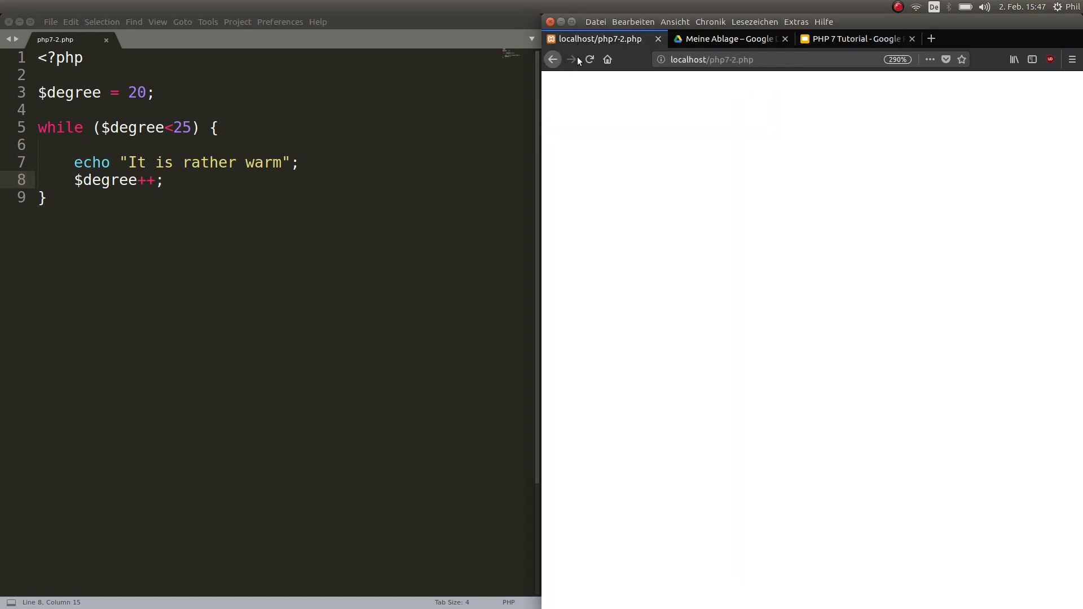
pyautogui.click(588, 59)
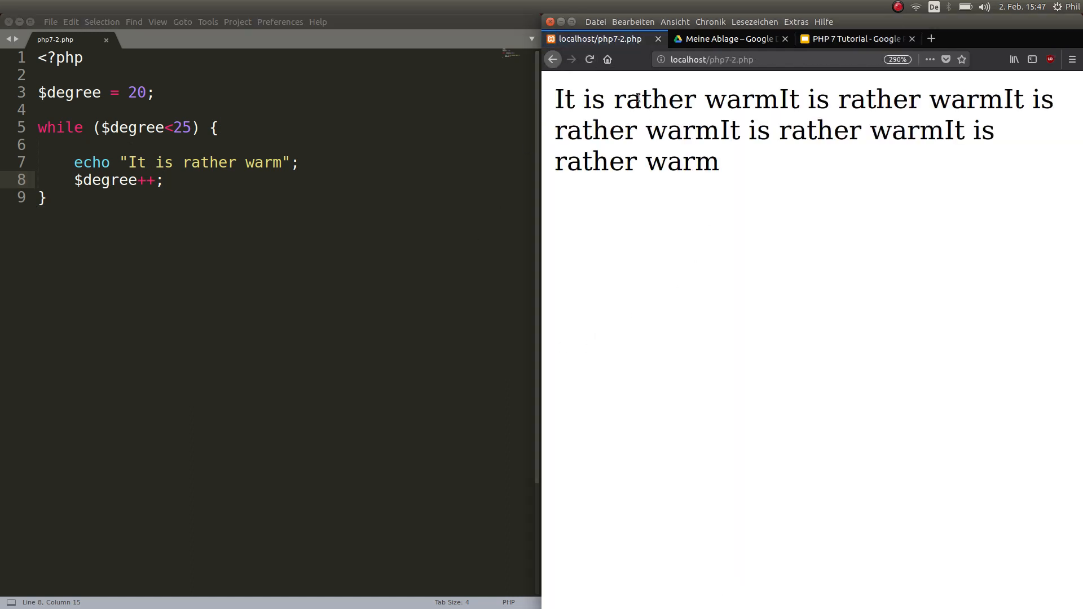
pyautogui.moveTo(805, 96)
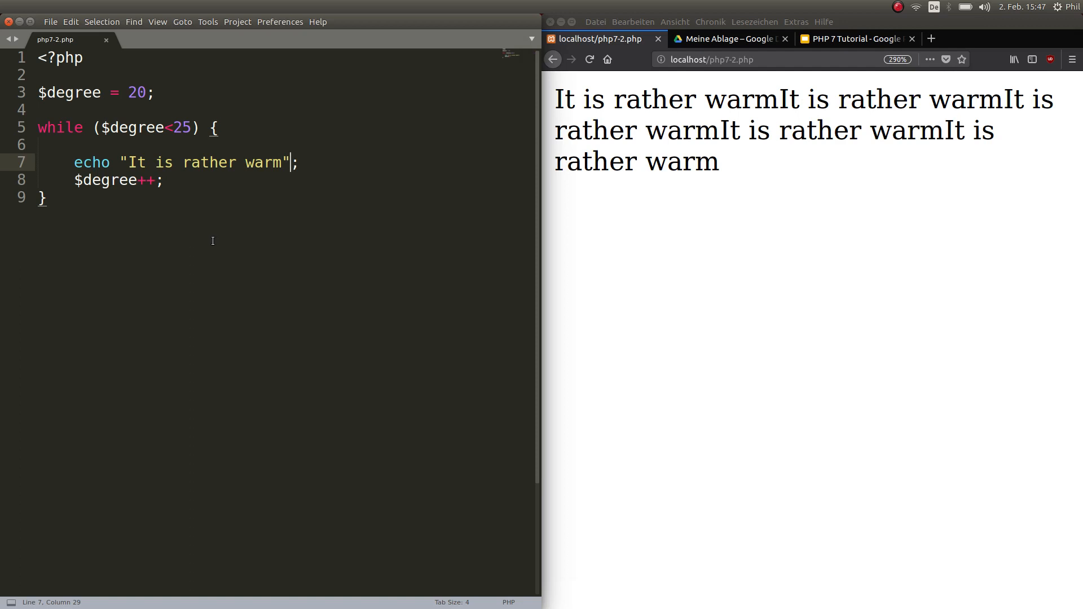
pyautogui.write('. "')
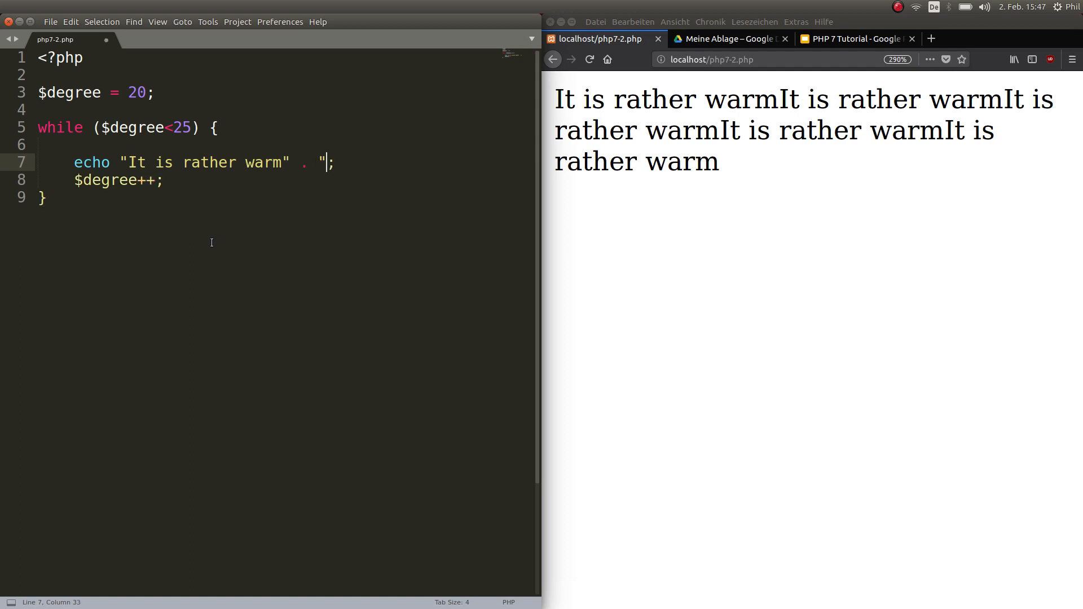
pyautogui.write('</b')
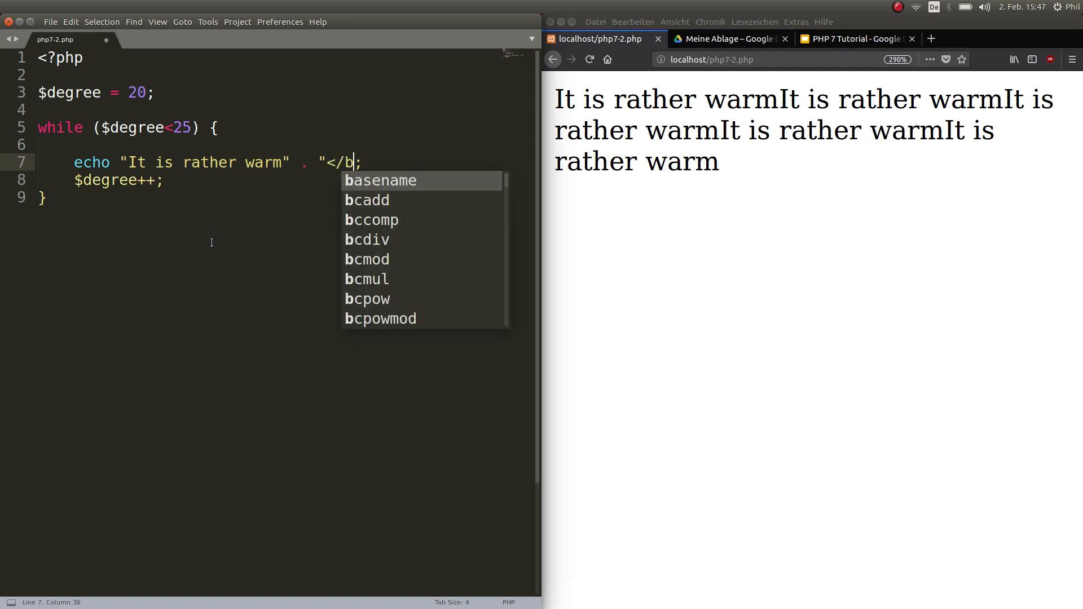
pyautogui.write('r>')
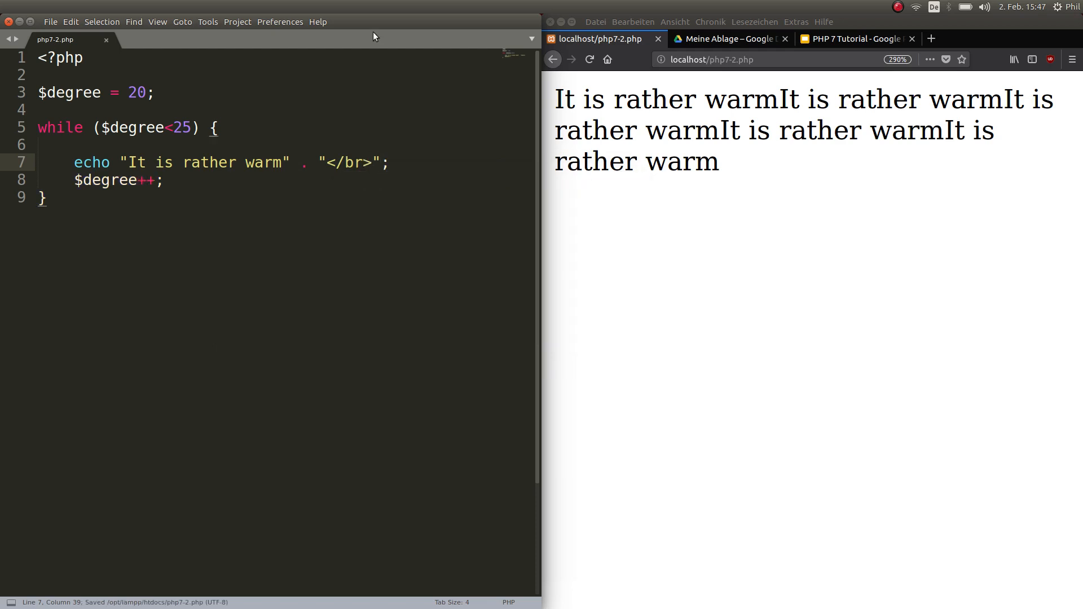
pyautogui.moveTo(282, 162); pyautogui.dragTo(317, 162)
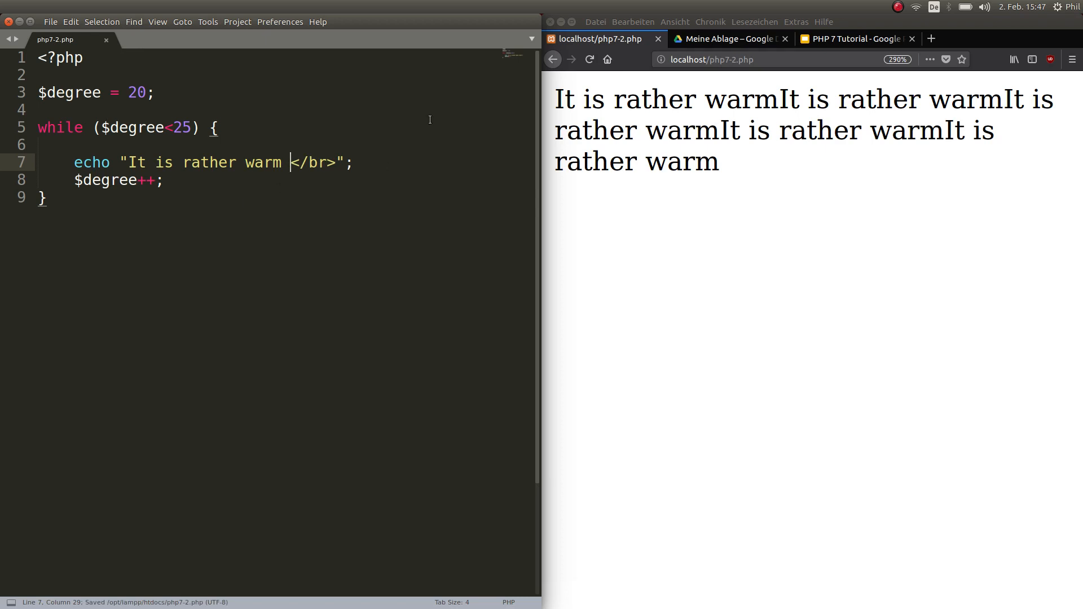
# Reload the page so five "It is rather warm" lines appear separately
pyautogui.click(589, 59)
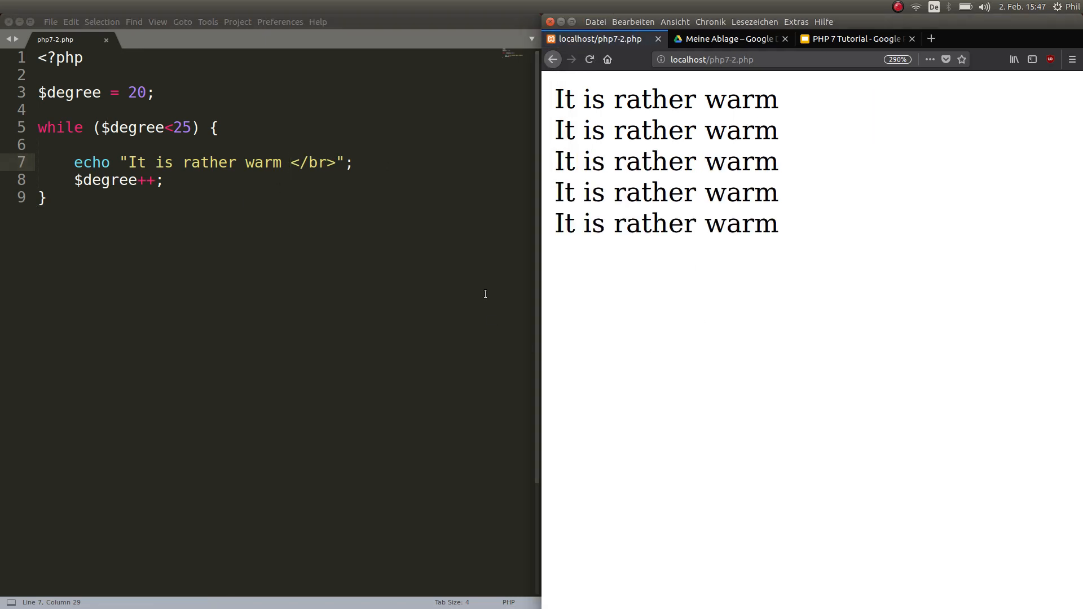
pyautogui.moveTo(108, 104)
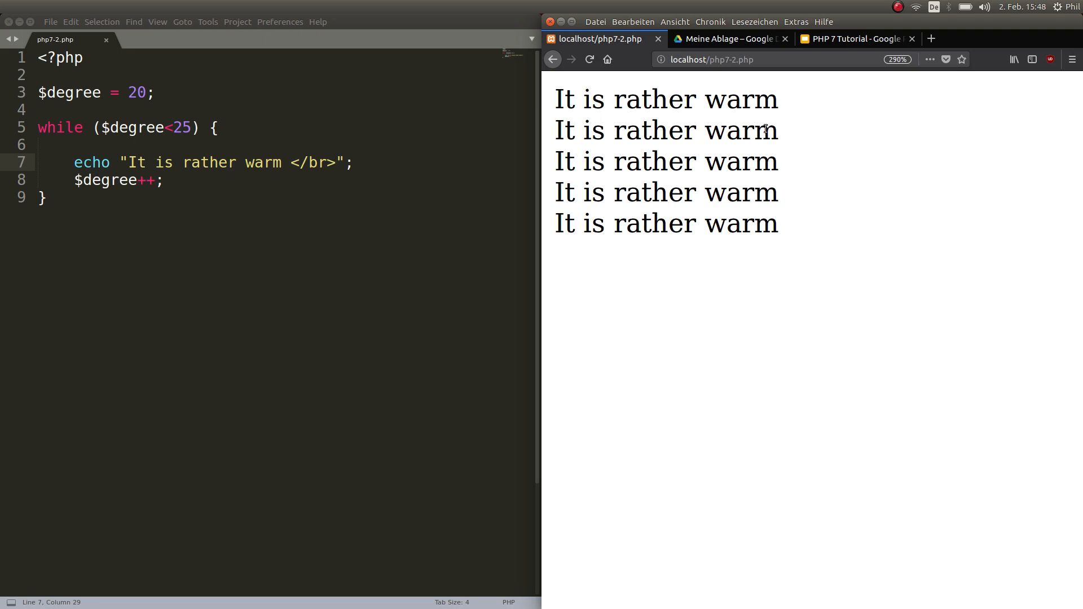
pyautogui.moveTo(765, 157)
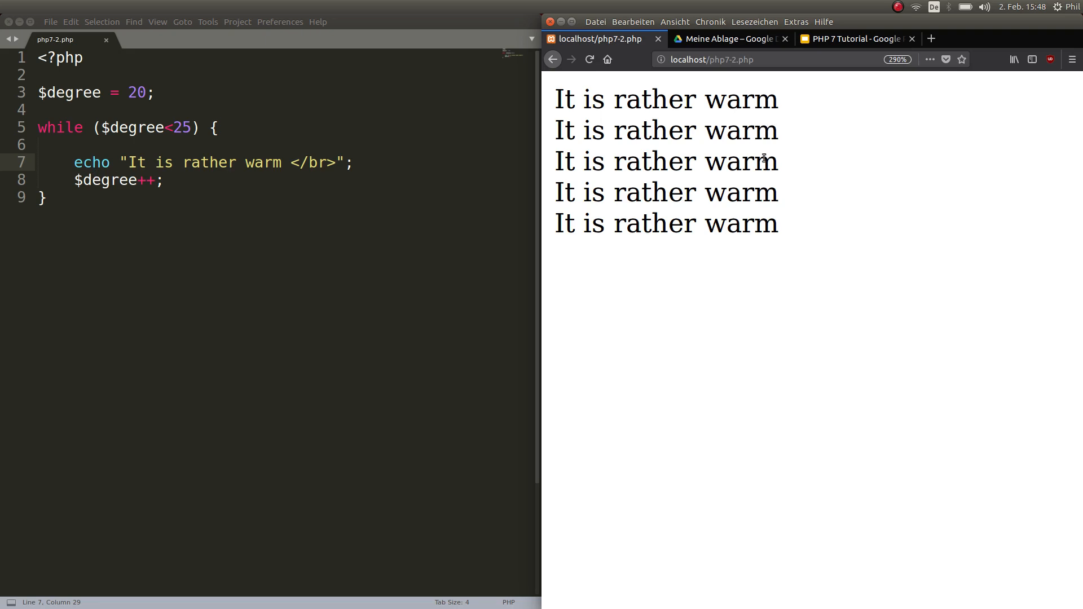
pyautogui.moveTo(775, 228)
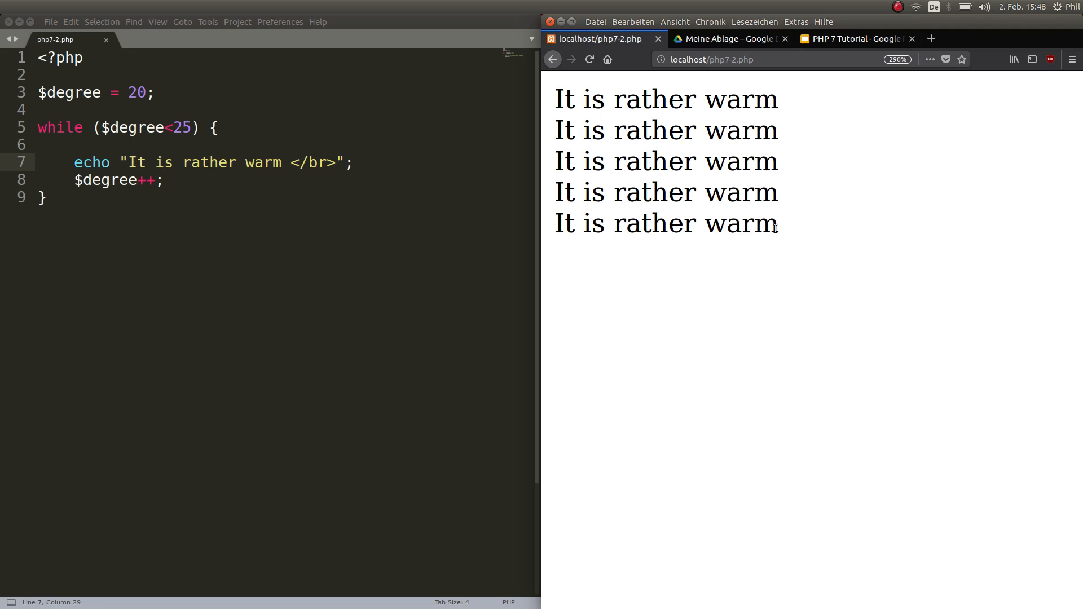
pyautogui.moveTo(143, 168)
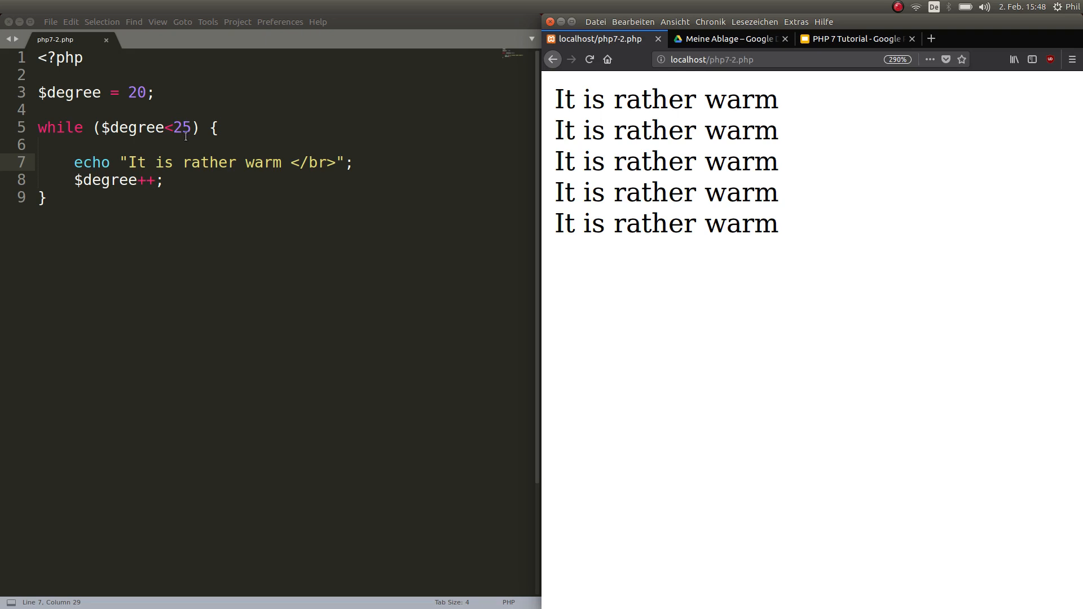
pyautogui.moveTo(158, 129)
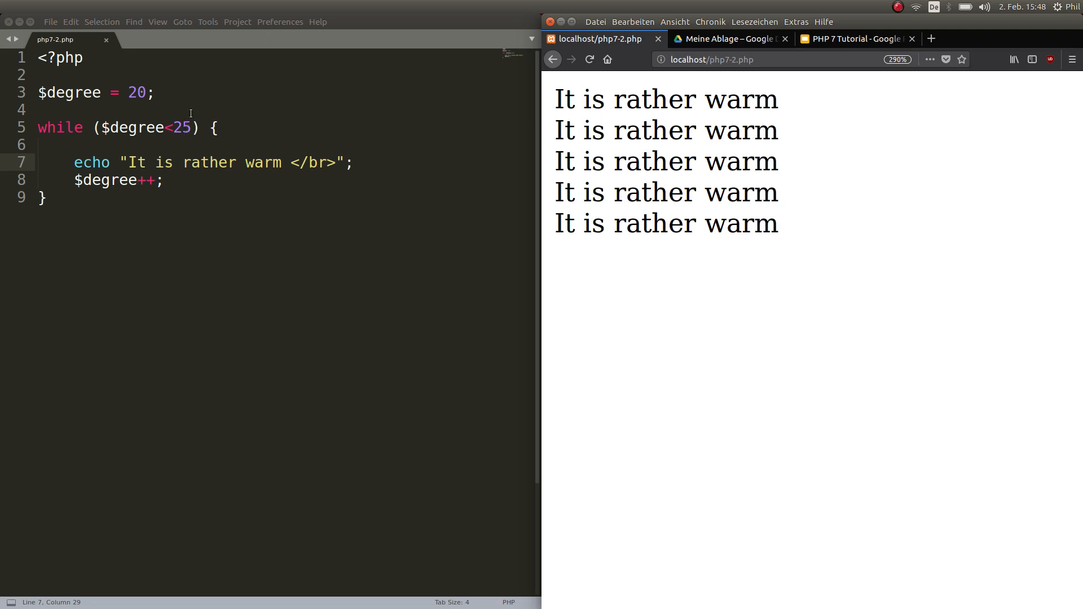
pyautogui.moveTo(286, 157)
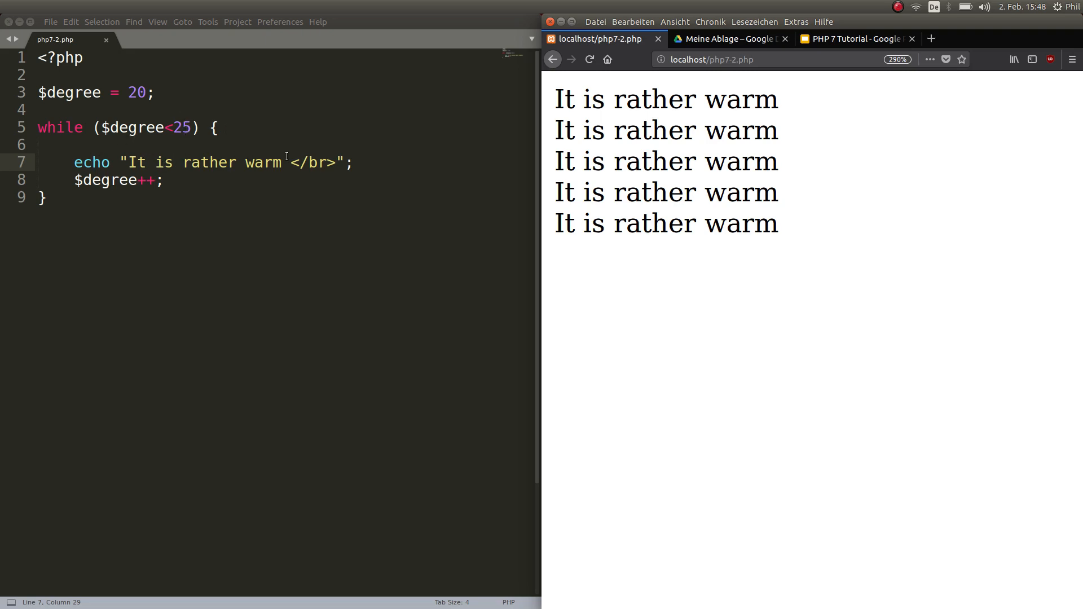
pyautogui.doubleClick(645, 223)
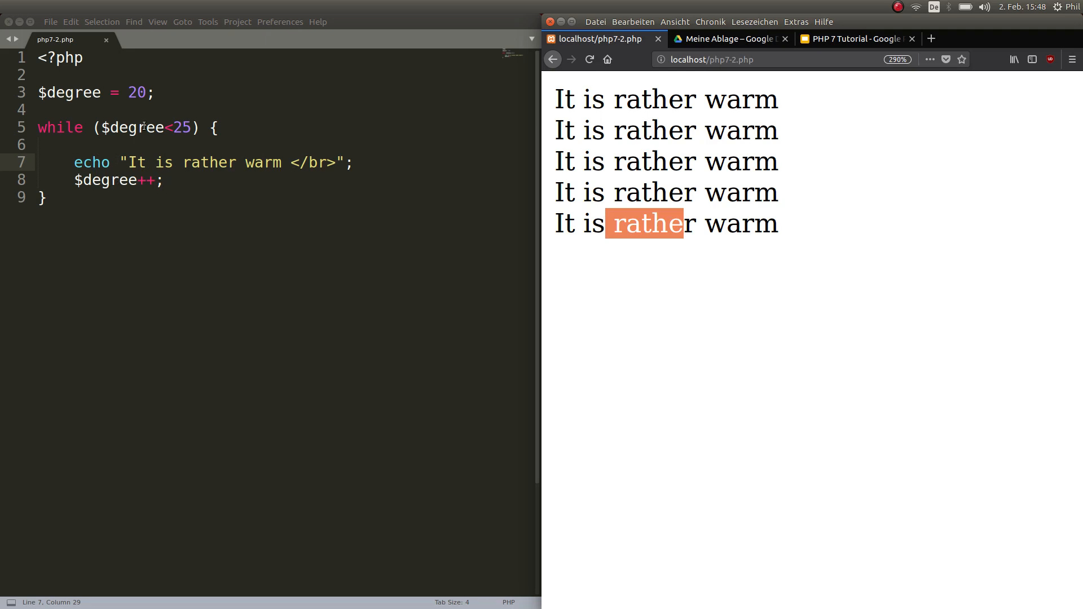
pyautogui.moveTo(201, 253)
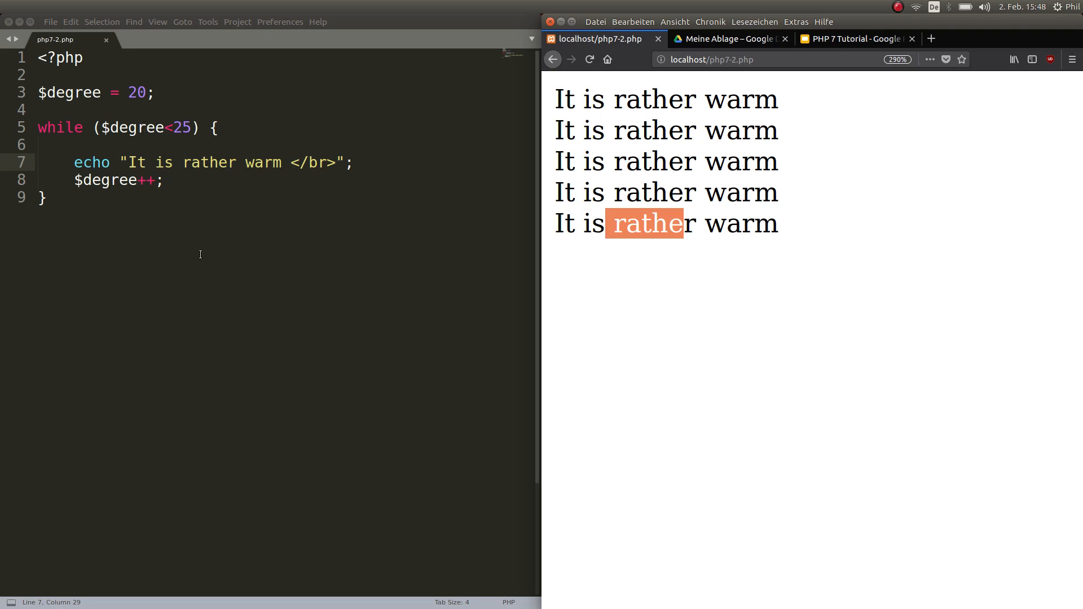
pyautogui.moveTo(193, 270)
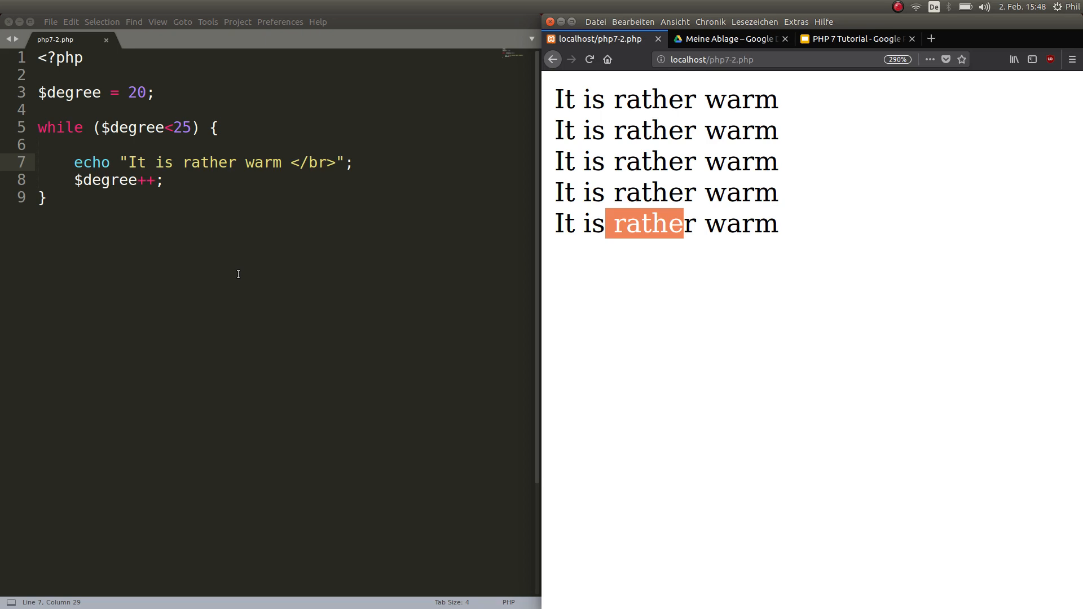
pyautogui.moveTo(251, 293)
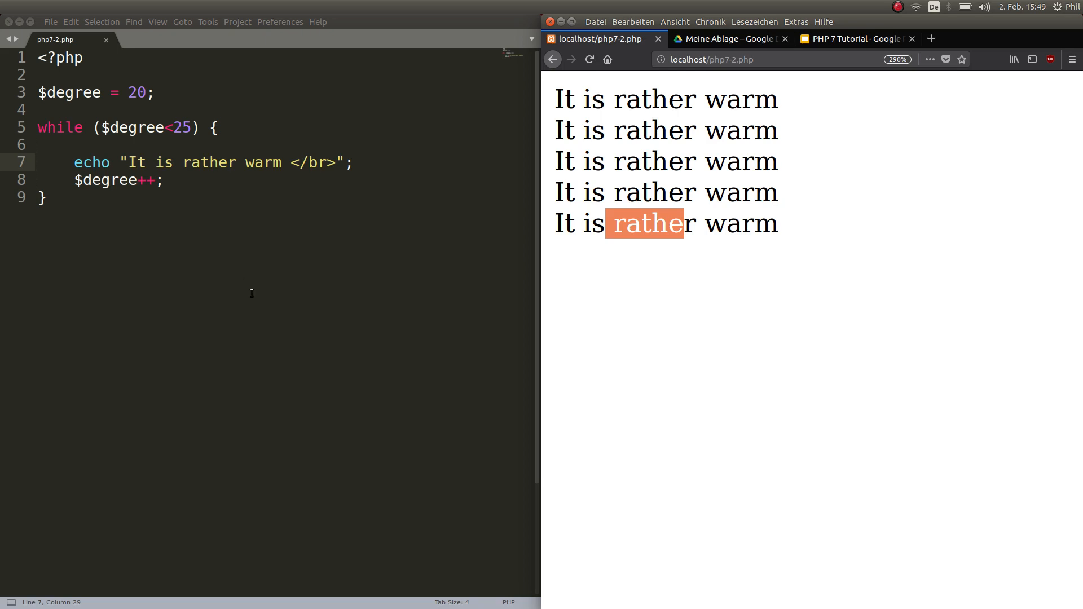
pyautogui.moveTo(242, 290)
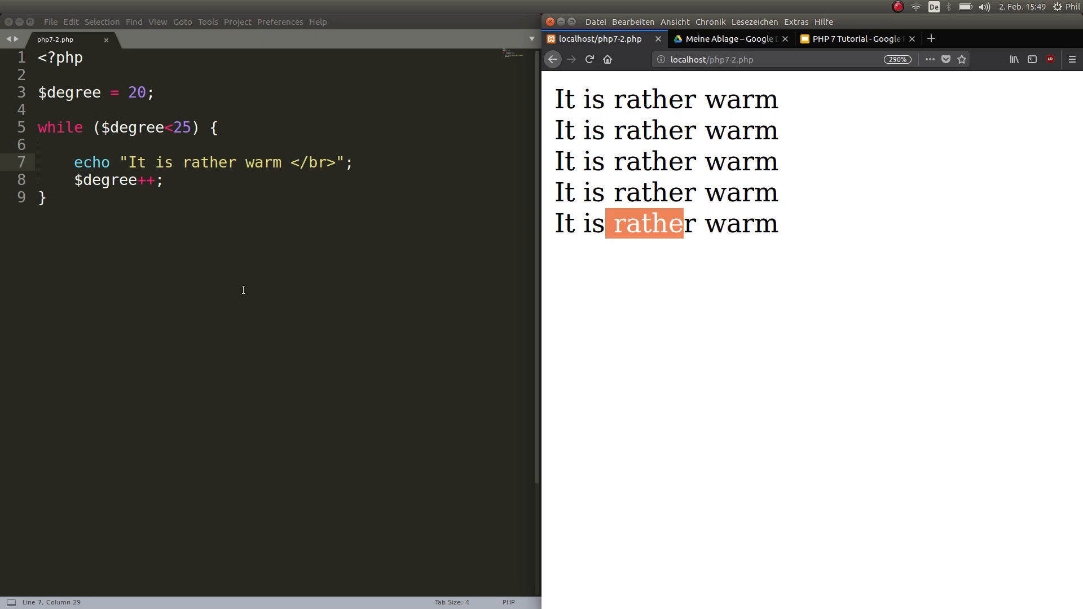
pyautogui.moveTo(251, 214)
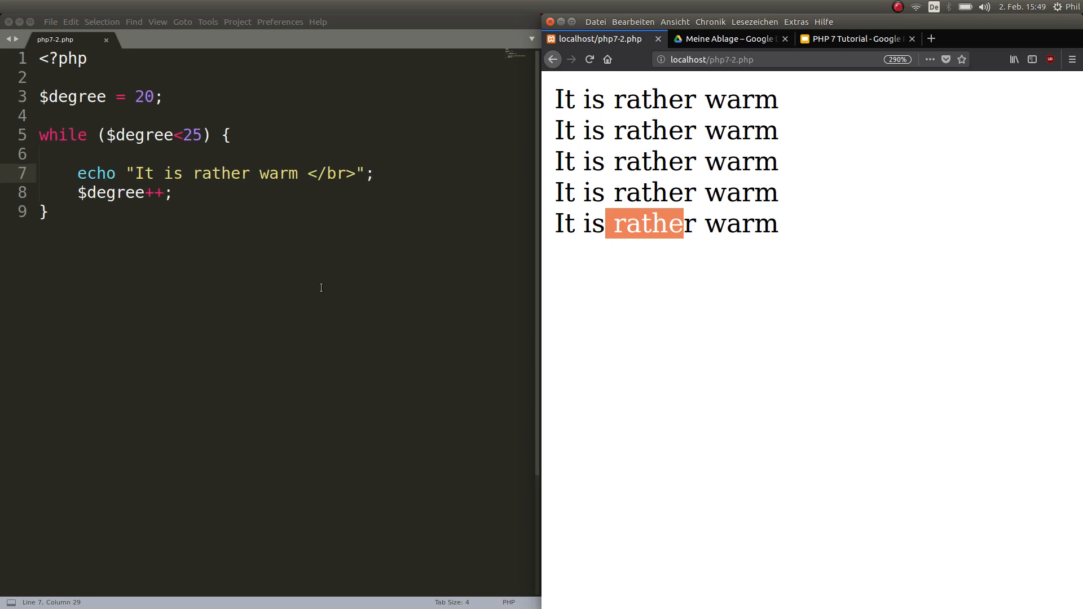
pyautogui.moveTo(331, 295)
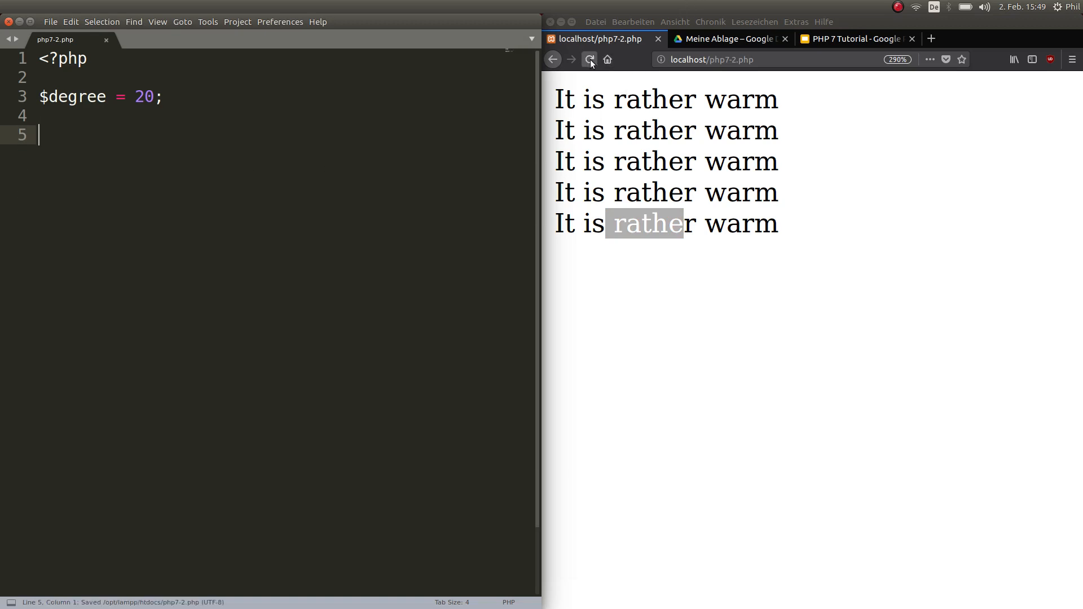
# Reload the now-empty php7-2 page, then switch to the tutorial presentation
pyautogui.click(588, 60)
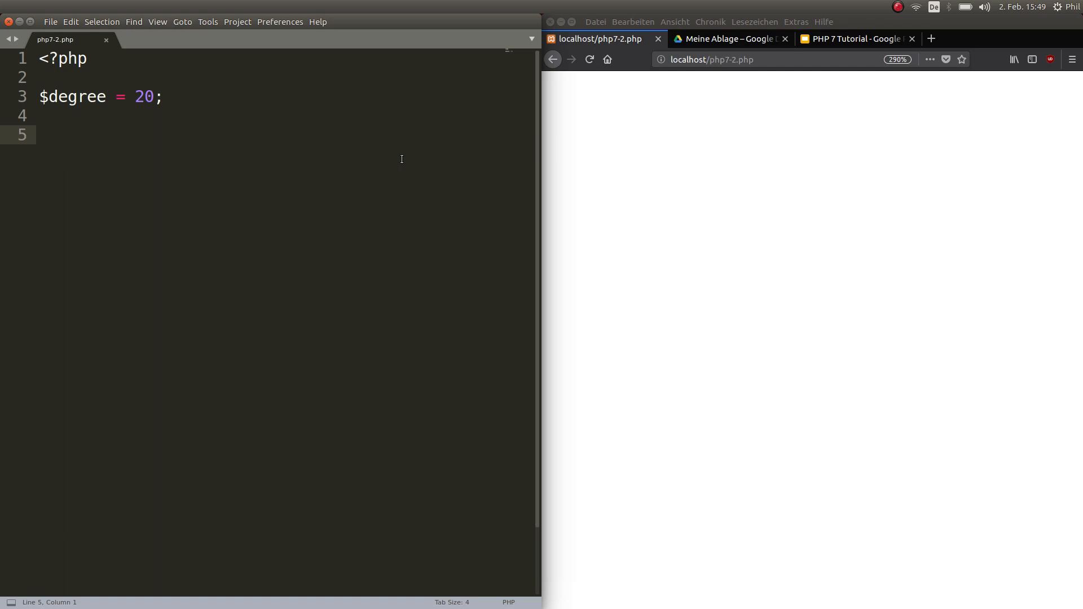
pyautogui.click(727, 39)
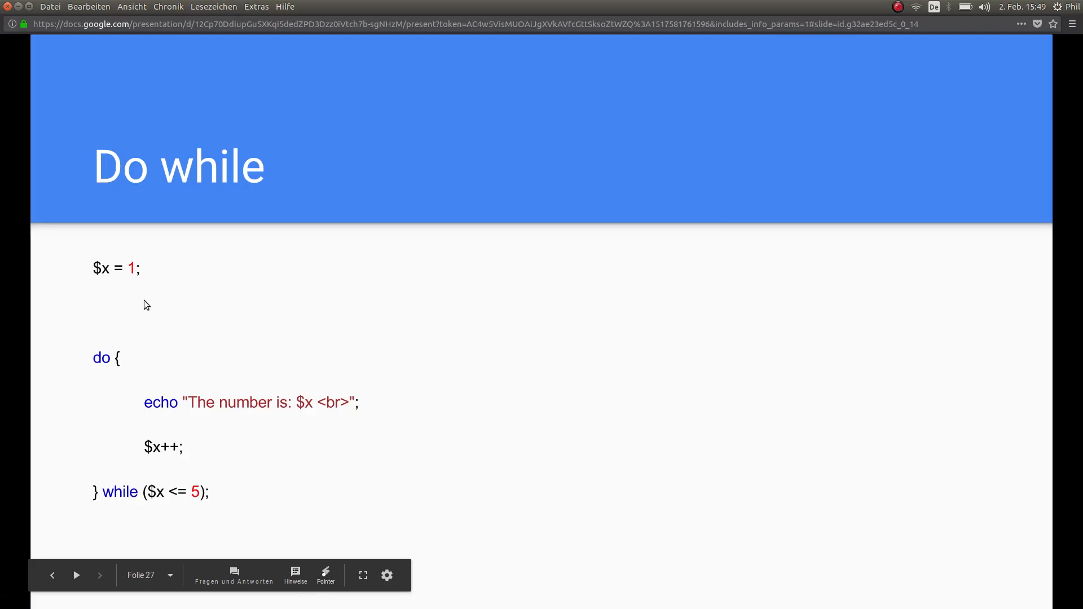
pyautogui.moveTo(39, 350)
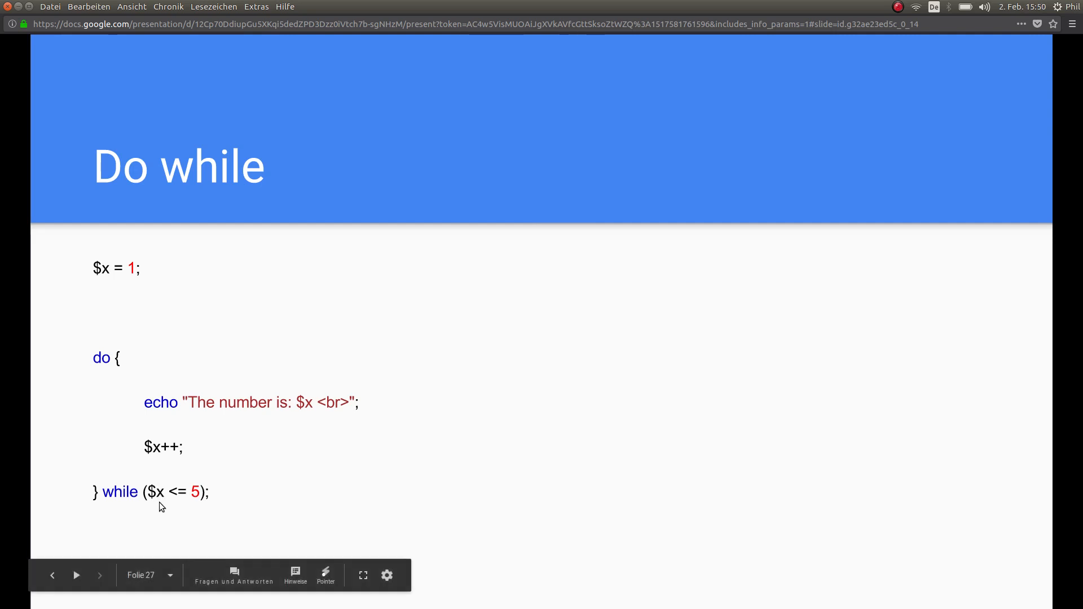
pyautogui.moveTo(178, 514)
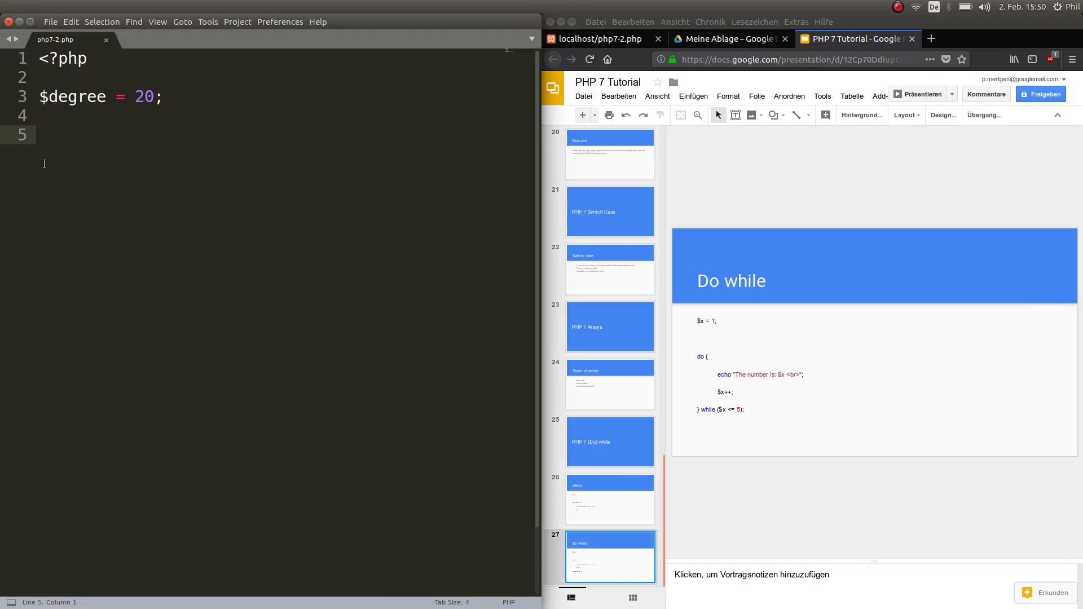
# Open a do { block echoing "It is rather warm</br>"
pyautogui.write('do')
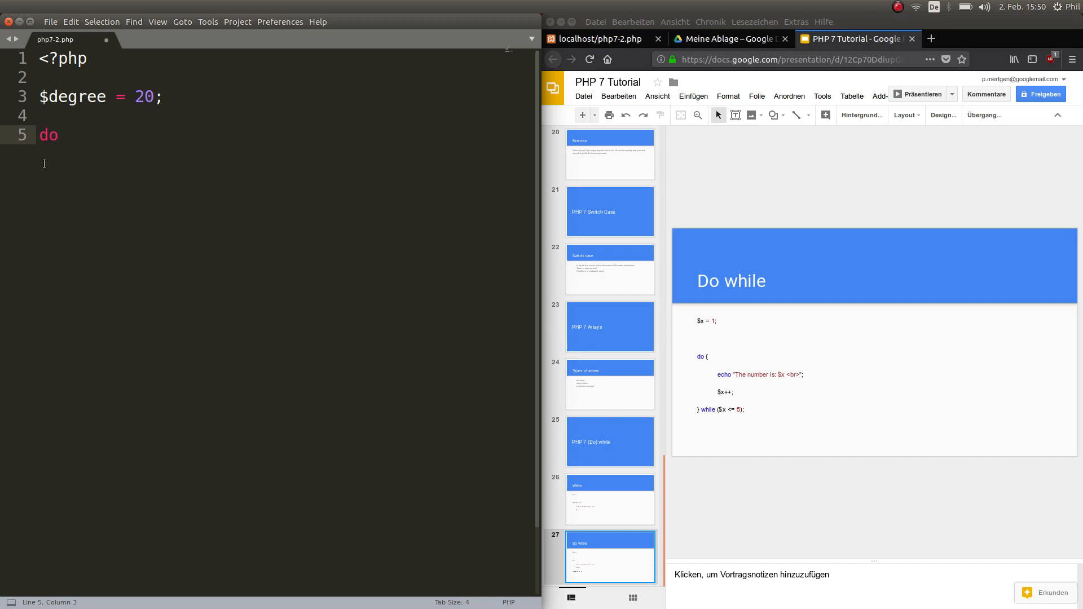
pyautogui.write('" "')
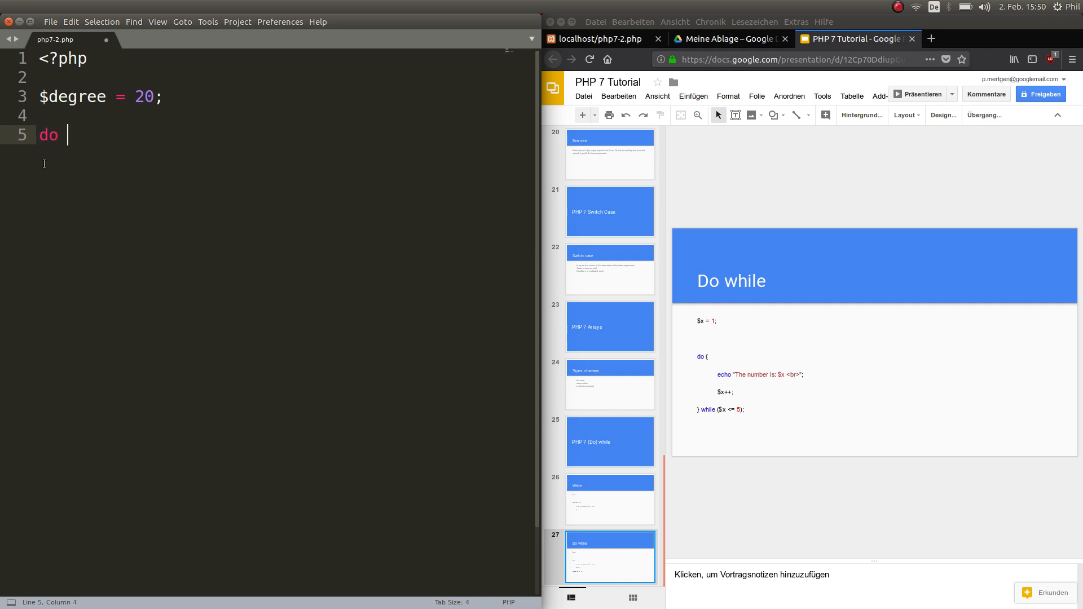
pyautogui.write('{')
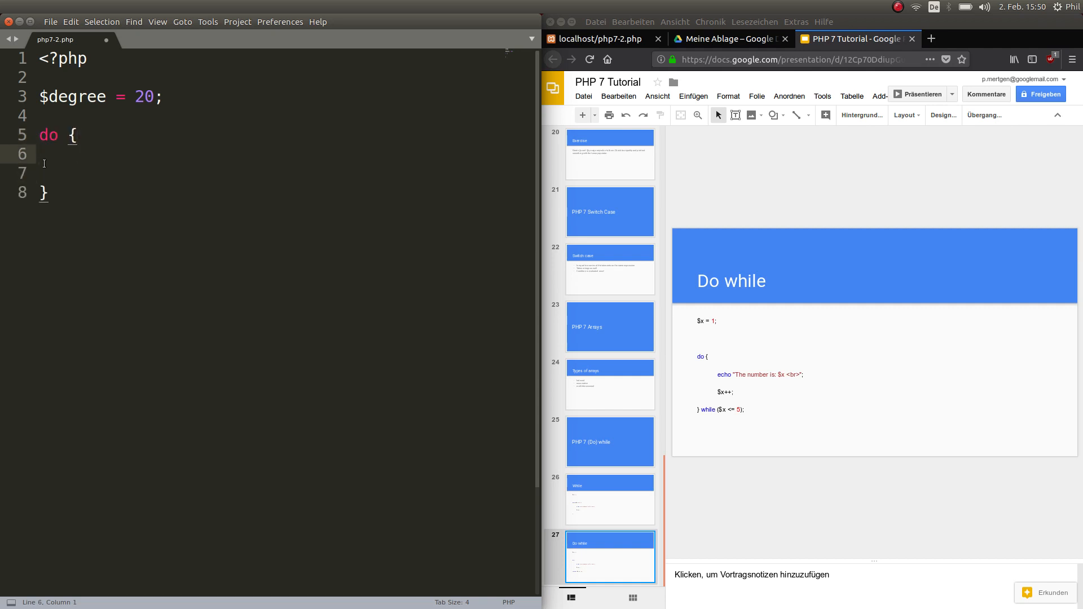
pyautogui.write('echo "It is rather r";')
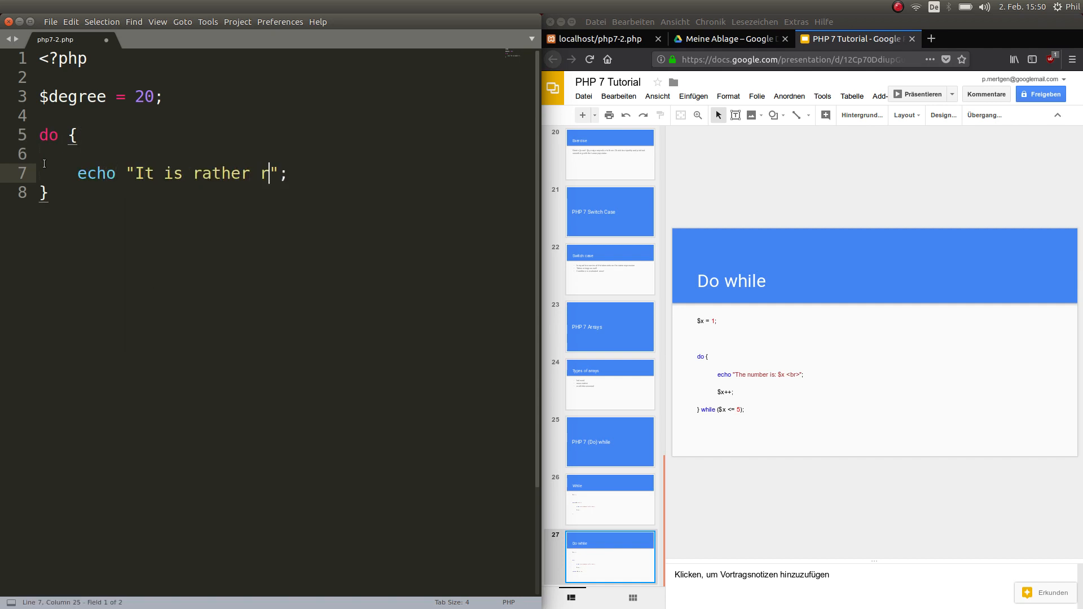
pyautogui.write('warm')
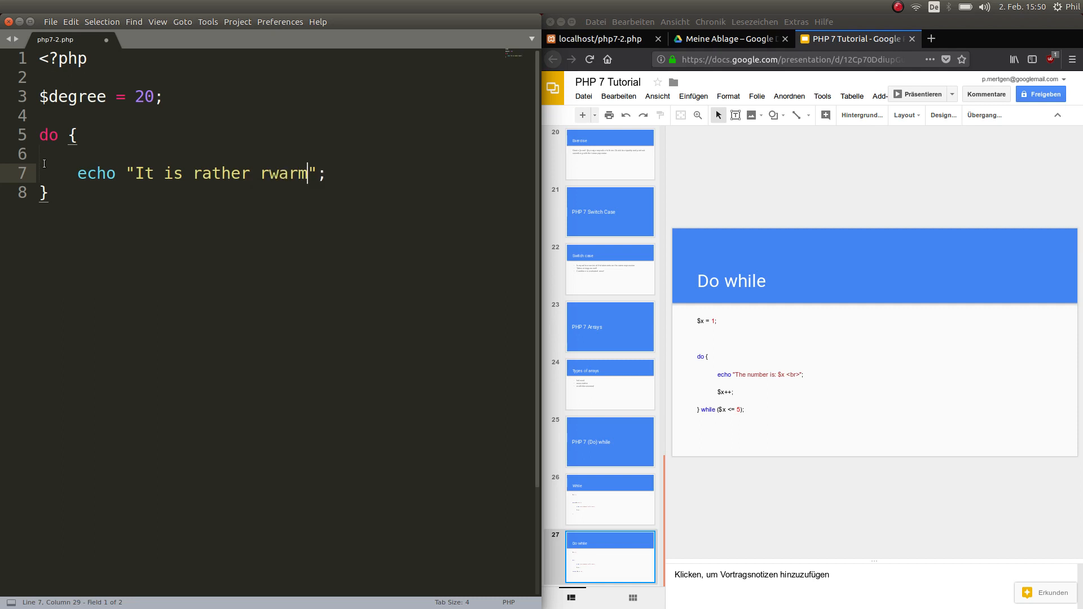
pyautogui.press('BackSpace')
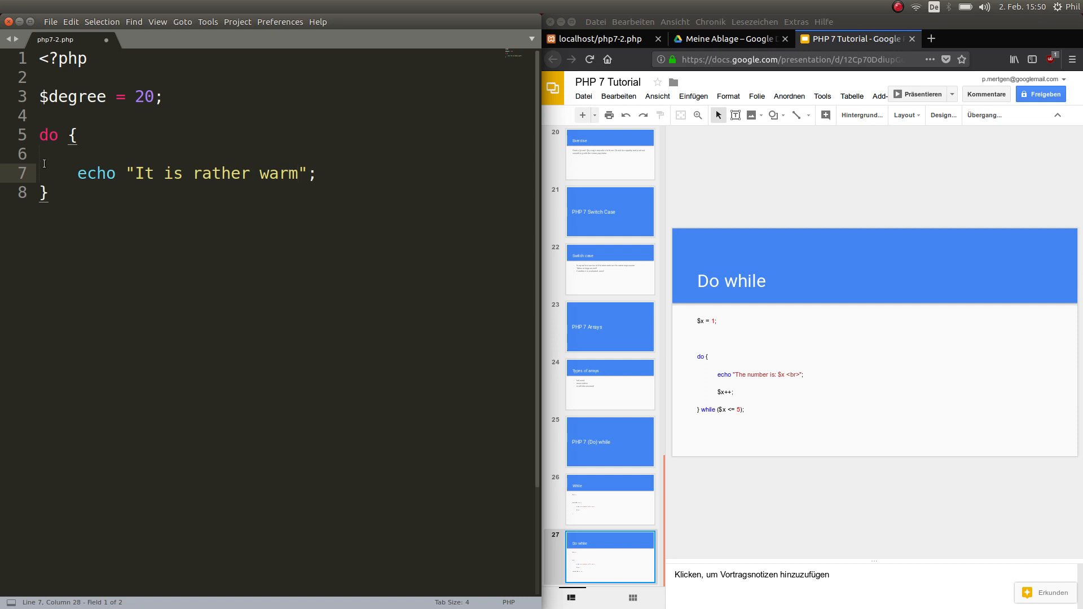
pyautogui.write('</br>')
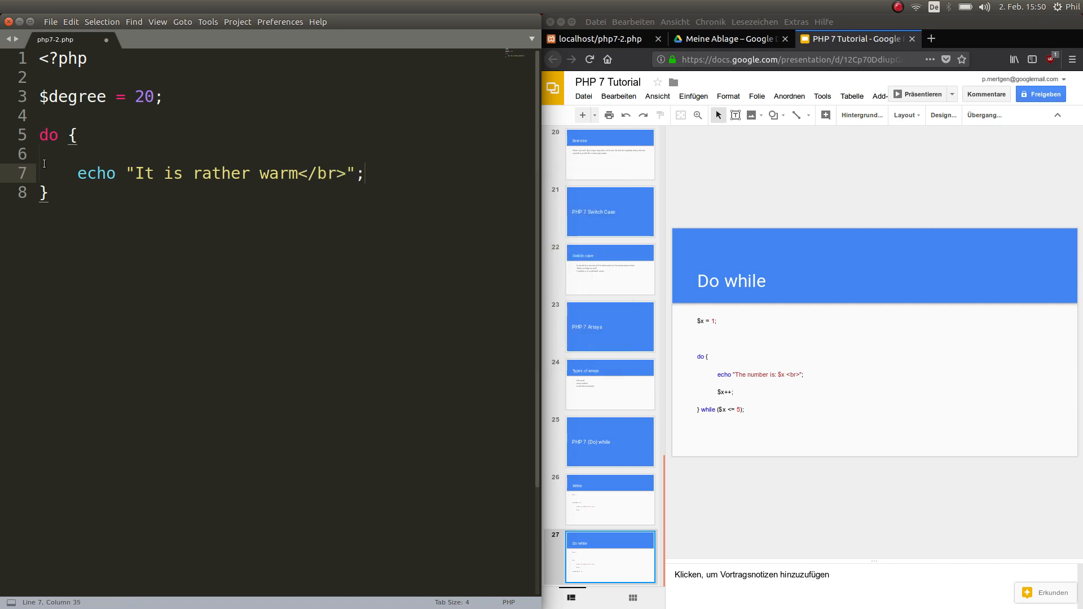
# Add $degree++; and close the loop with while ($degree<25);
pyautogui.write('#')
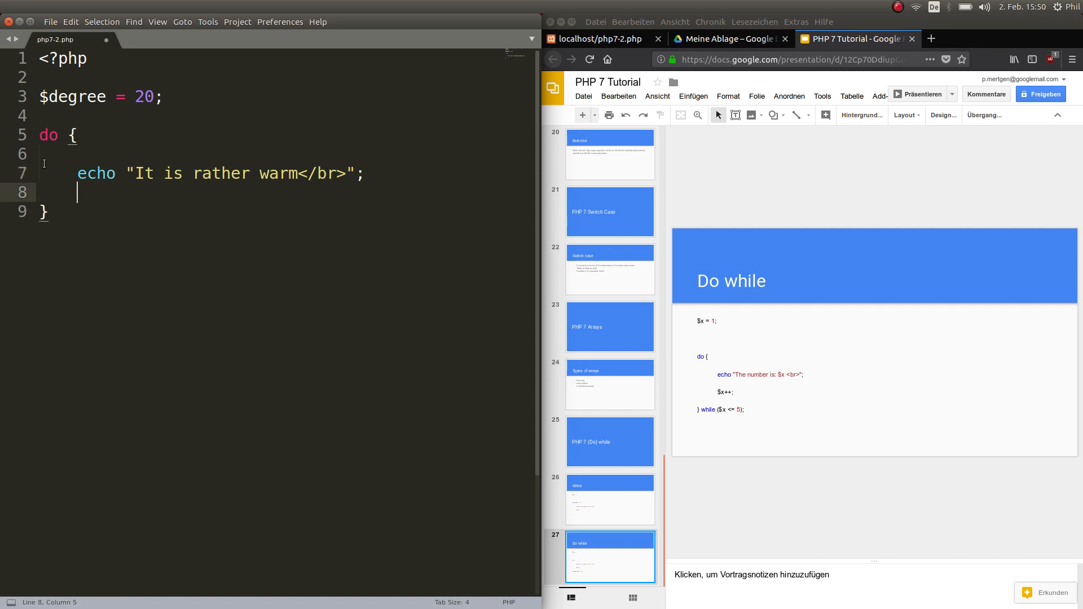
pyautogui.write('$de')
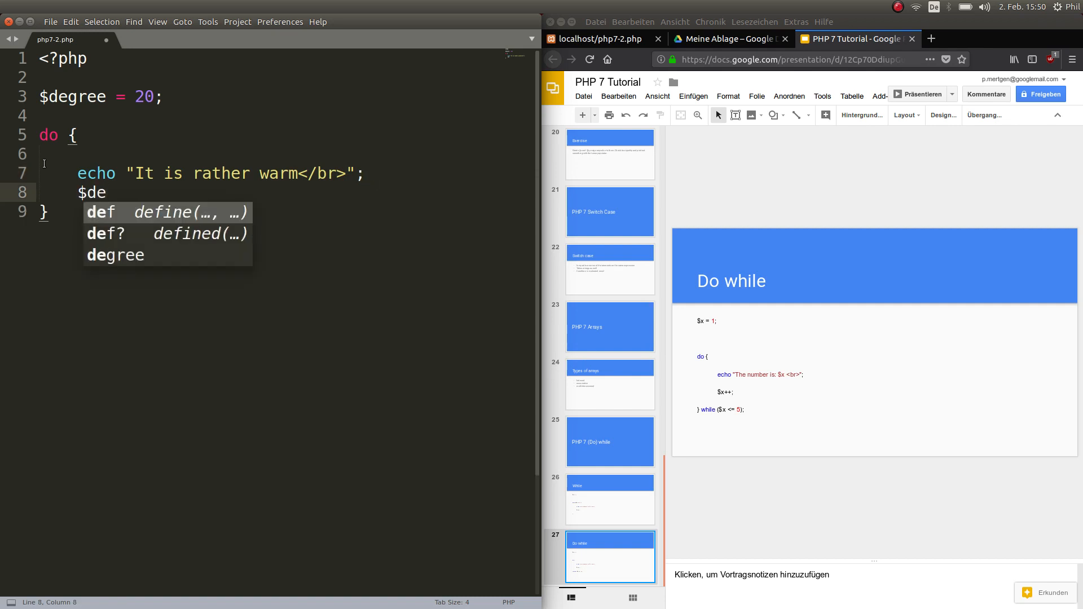
pyautogui.write('gree++')
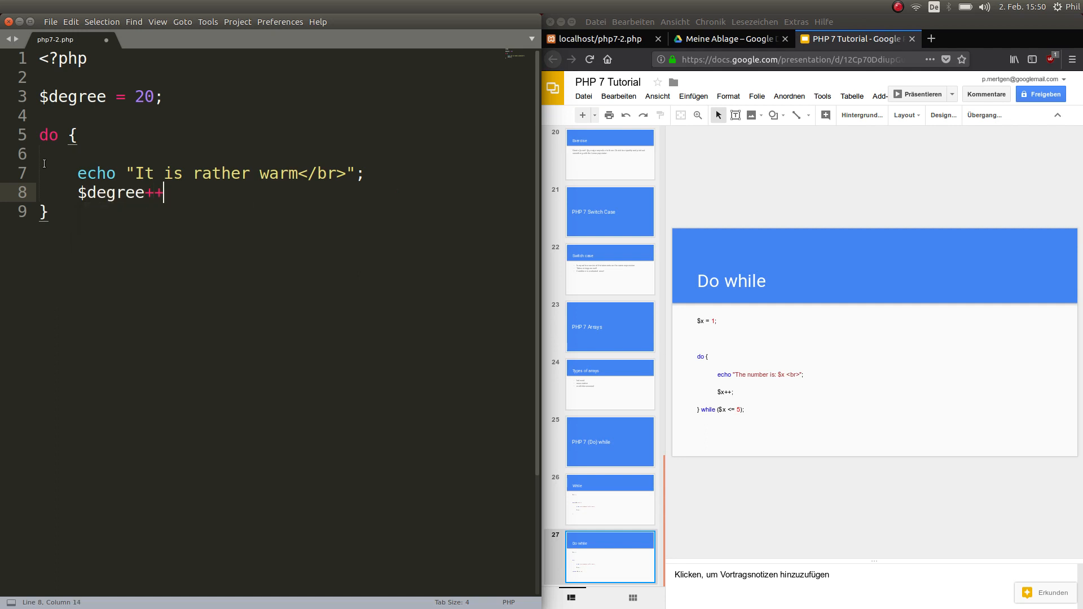
pyautogui.write(';')
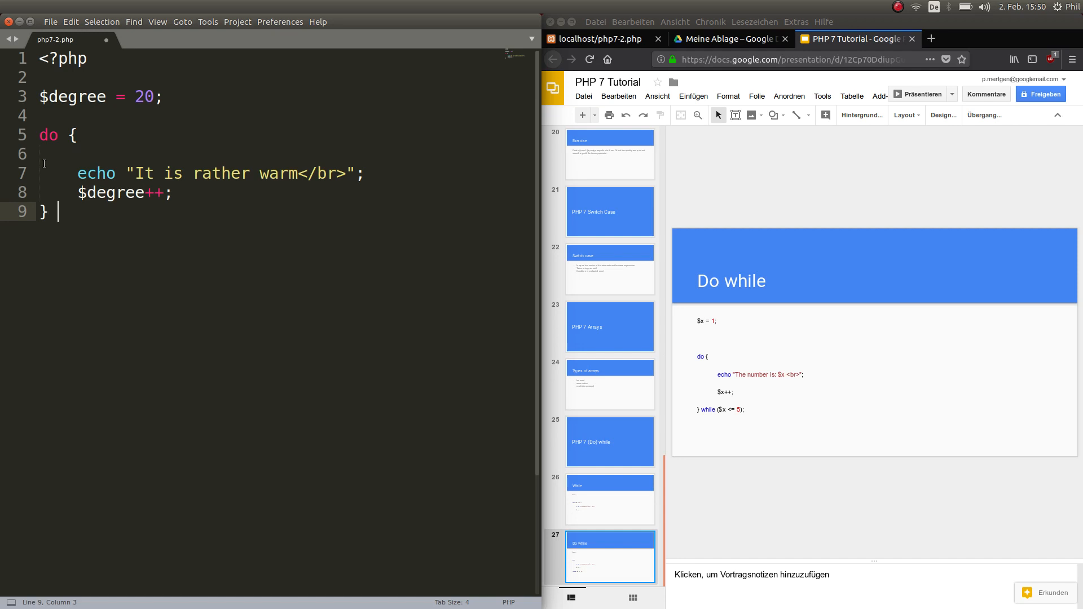
pyautogui.write('while')
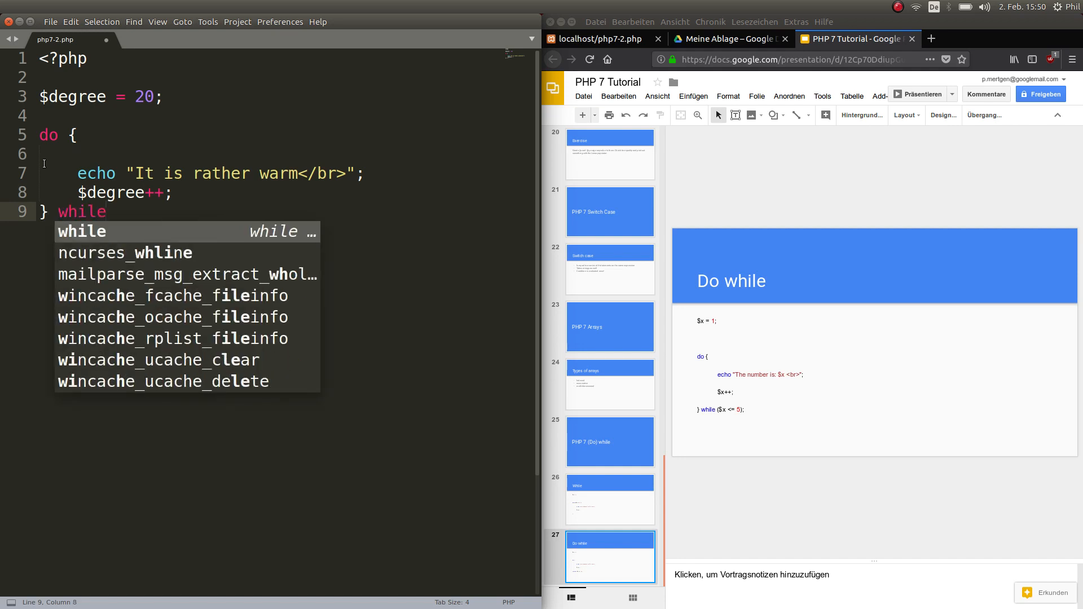
pyautogui.write('($d')
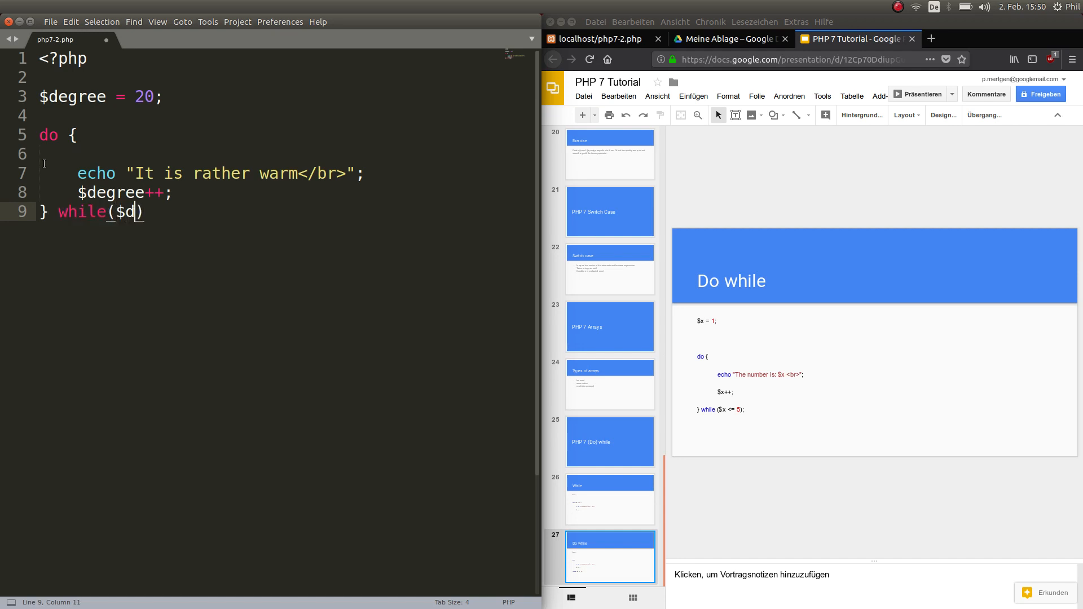
pyautogui.write('egree')
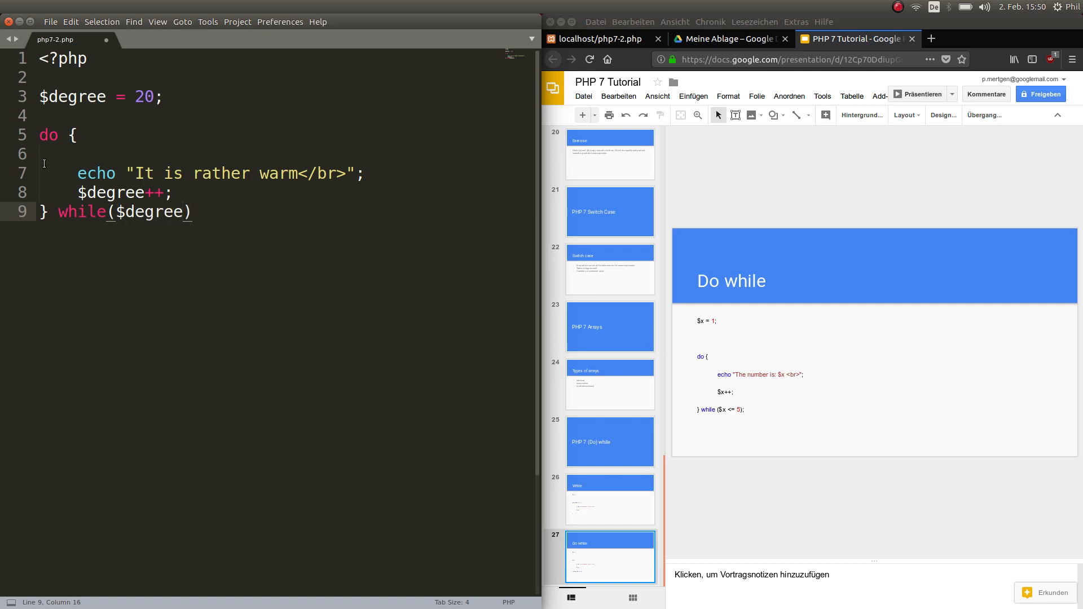
pyautogui.write('<25')
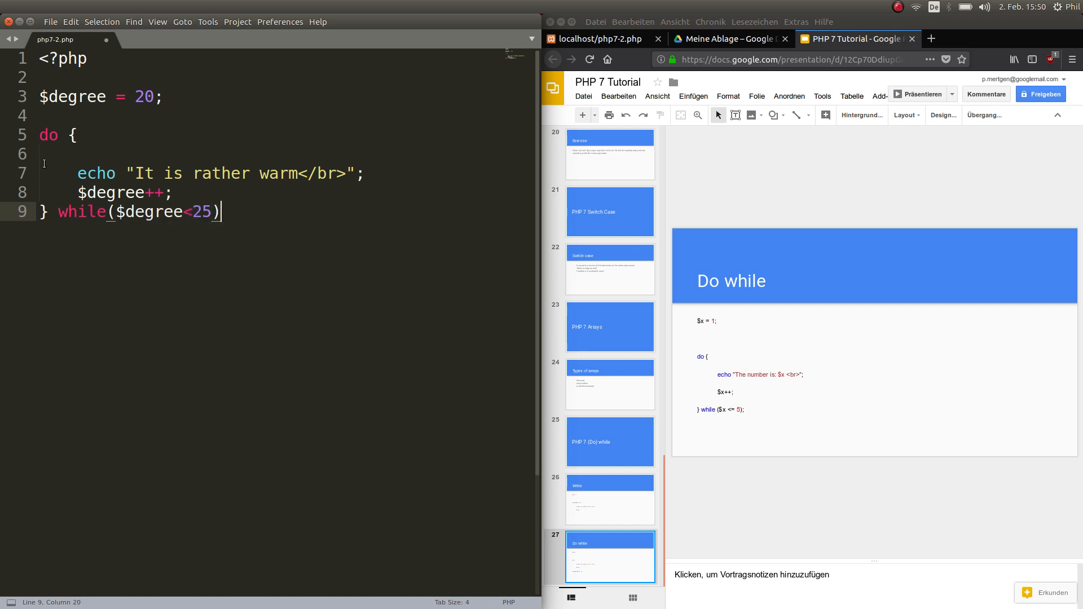
pyautogui.write(';')
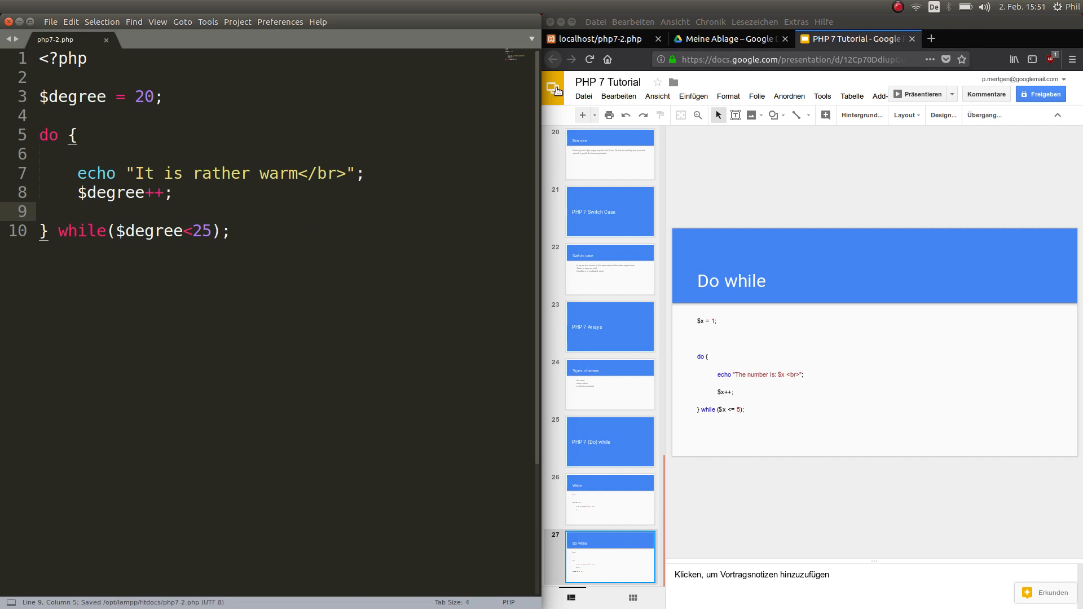
# Reload localhost/php7-2.php to see five "It is rather warm" lines, then return to the script
pyautogui.click(598, 39)
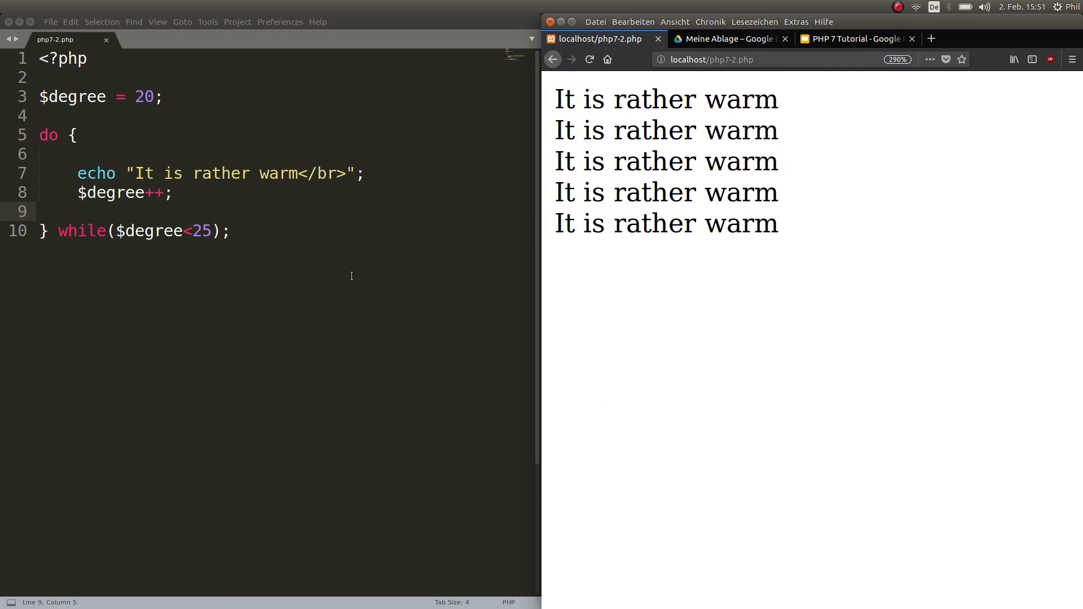
pyautogui.moveTo(304, 244)
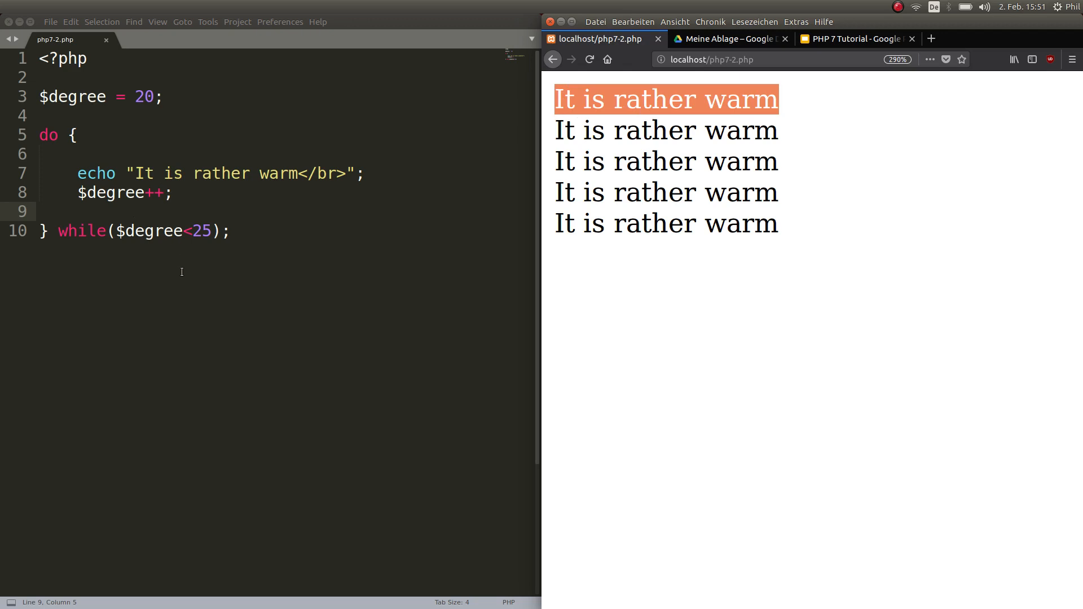
pyautogui.moveTo(191, 240)
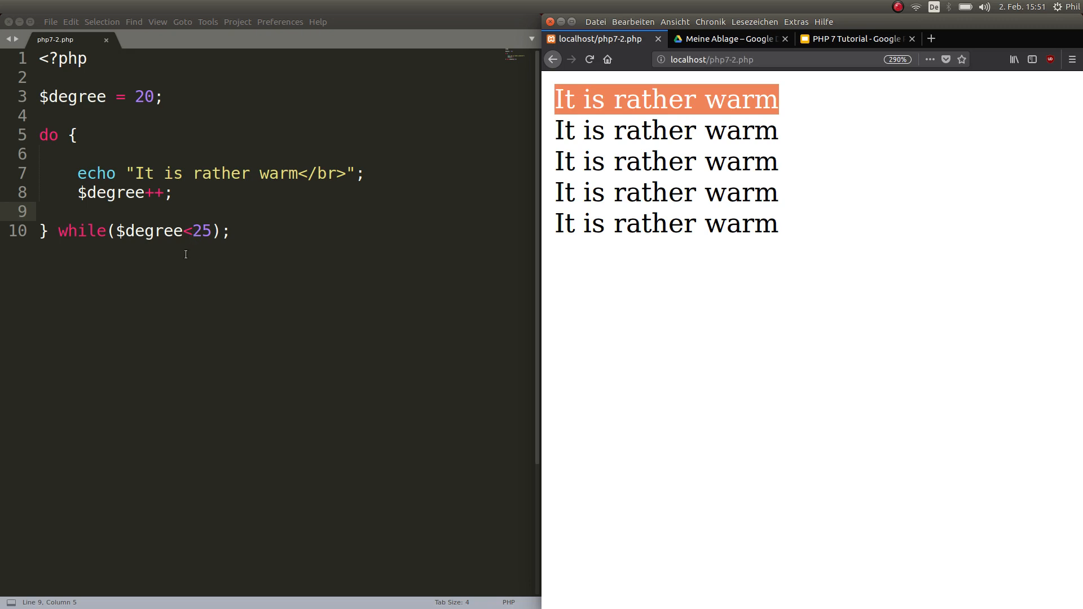
pyautogui.click(231, 231)
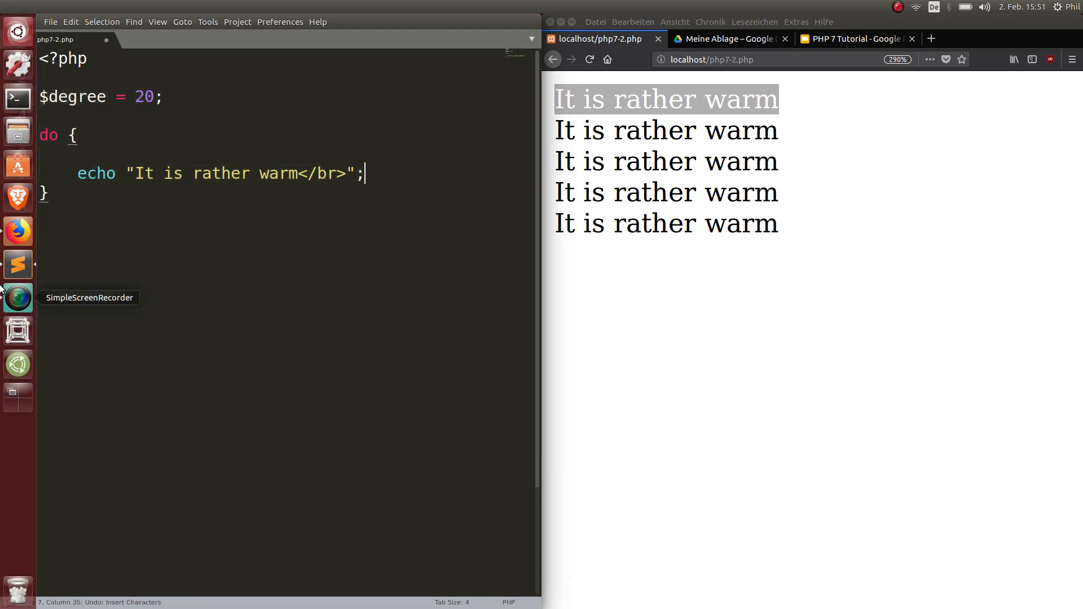
# Undo edits to recover the earlier while loop, then select the do block's echo statement
pyautogui.press('ctrl+z')
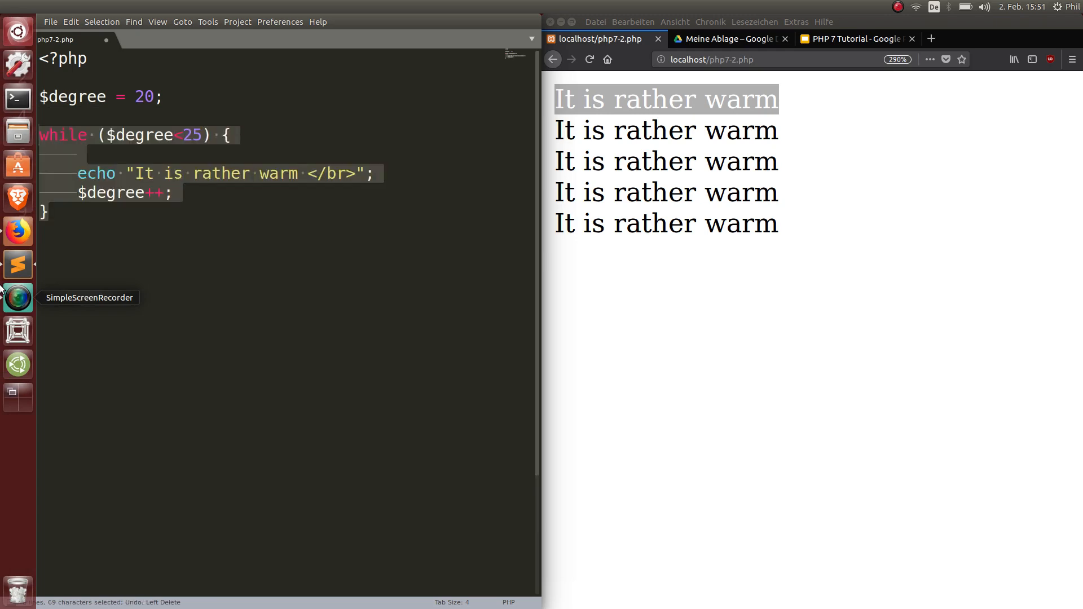
pyautogui.click(175, 302)
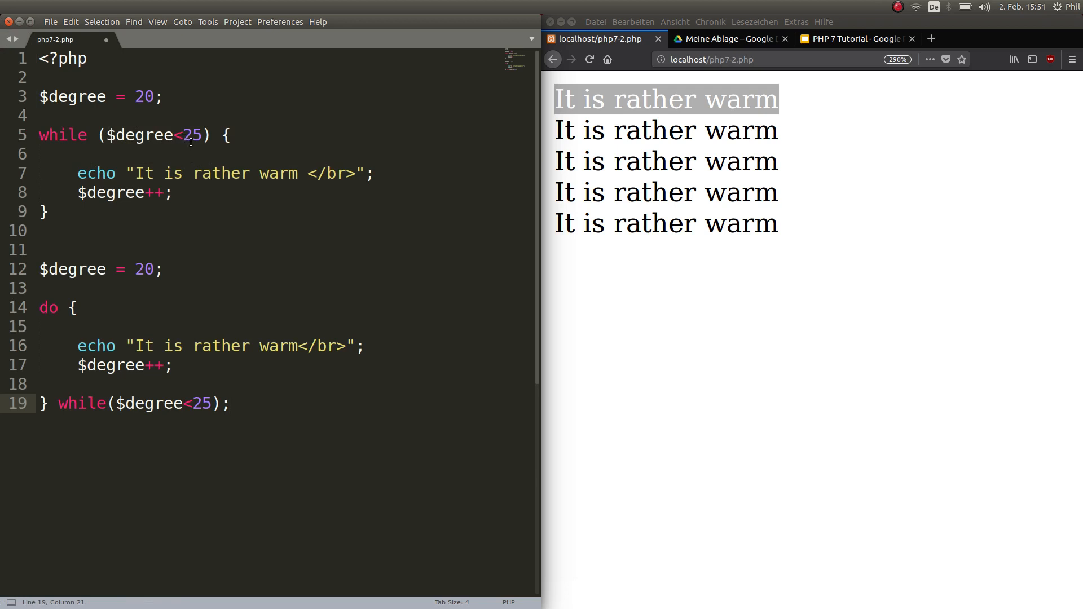
pyautogui.click(78, 173)
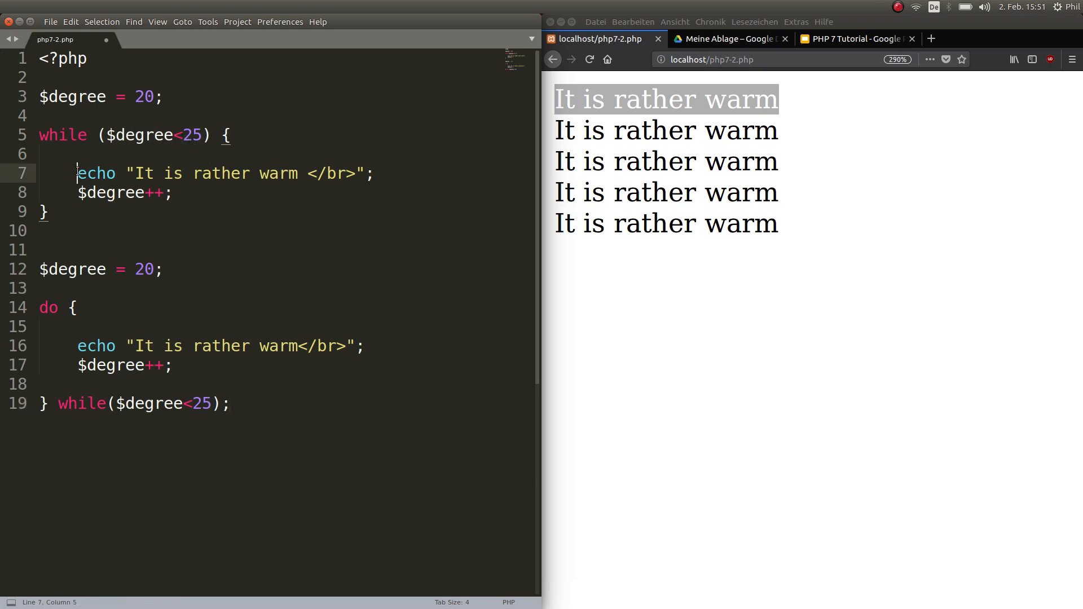
pyautogui.moveTo(77, 173); pyautogui.dragTo(362, 173)
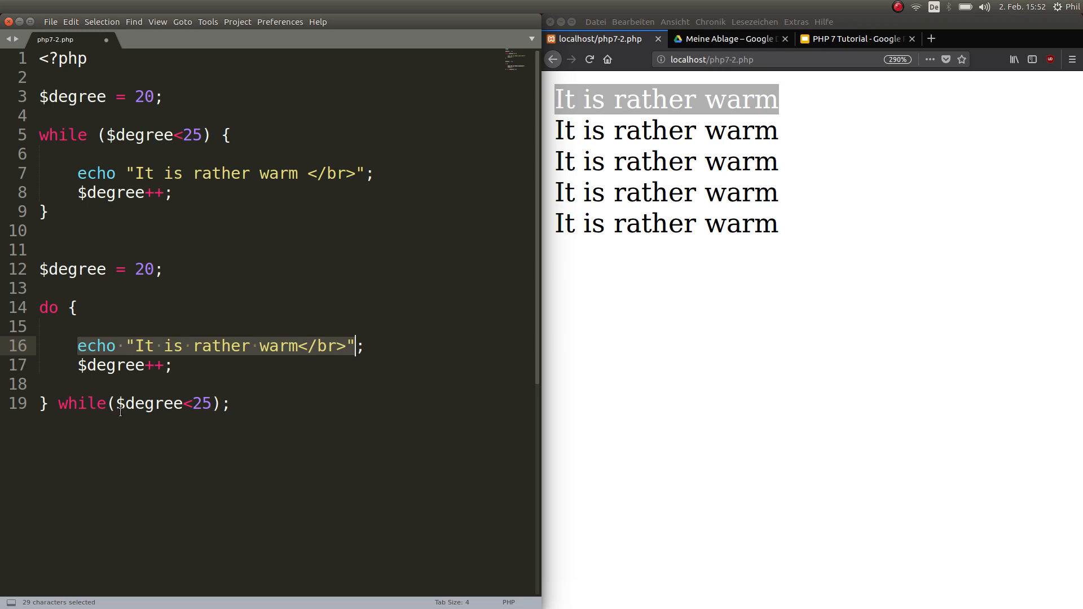
pyautogui.moveTo(246, 428)
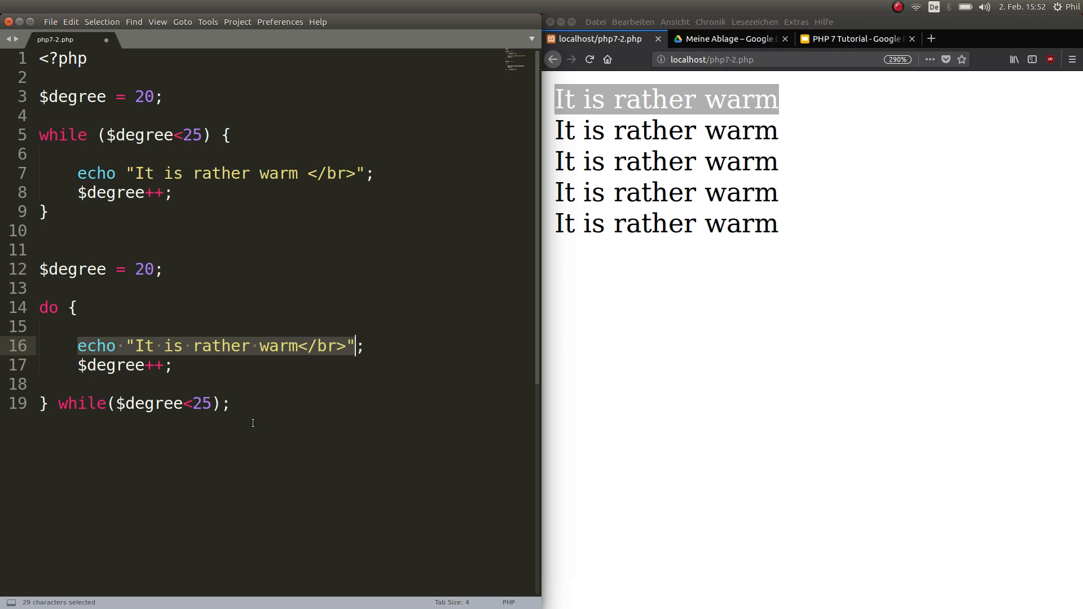
pyautogui.moveTo(265, 435)
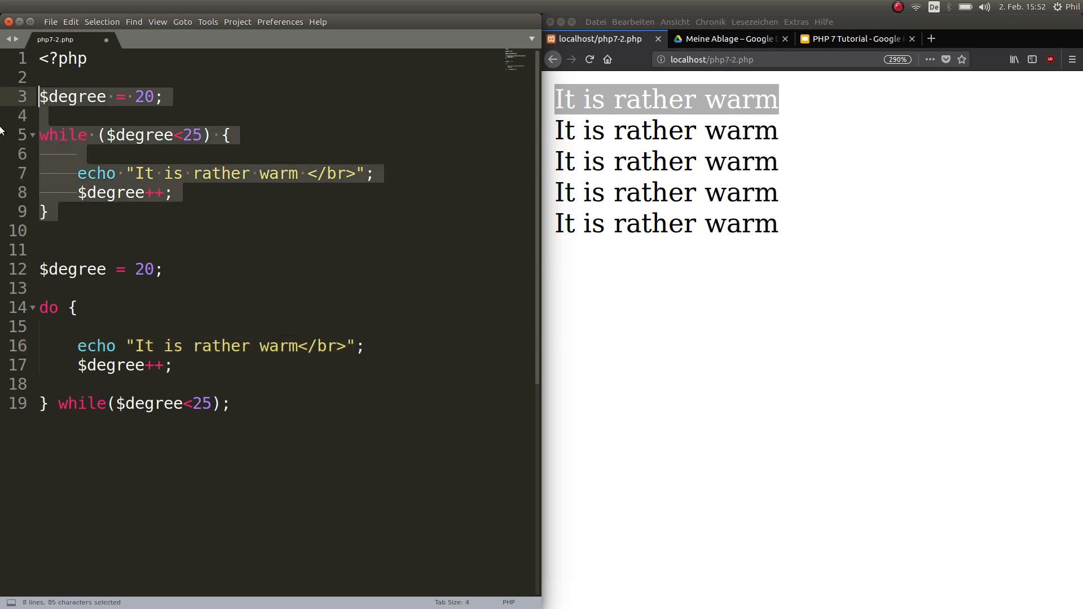
# Delete the old while loop, leaving only the do-while loop in php7-2.php
pyautogui.press('Delete')
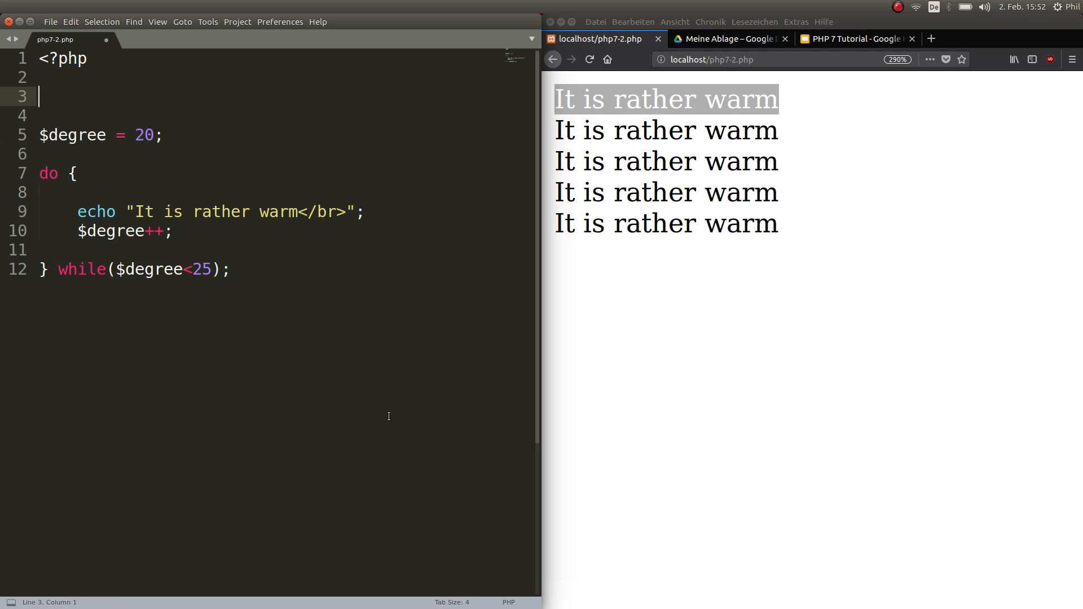
pyautogui.moveTo(435, 240)
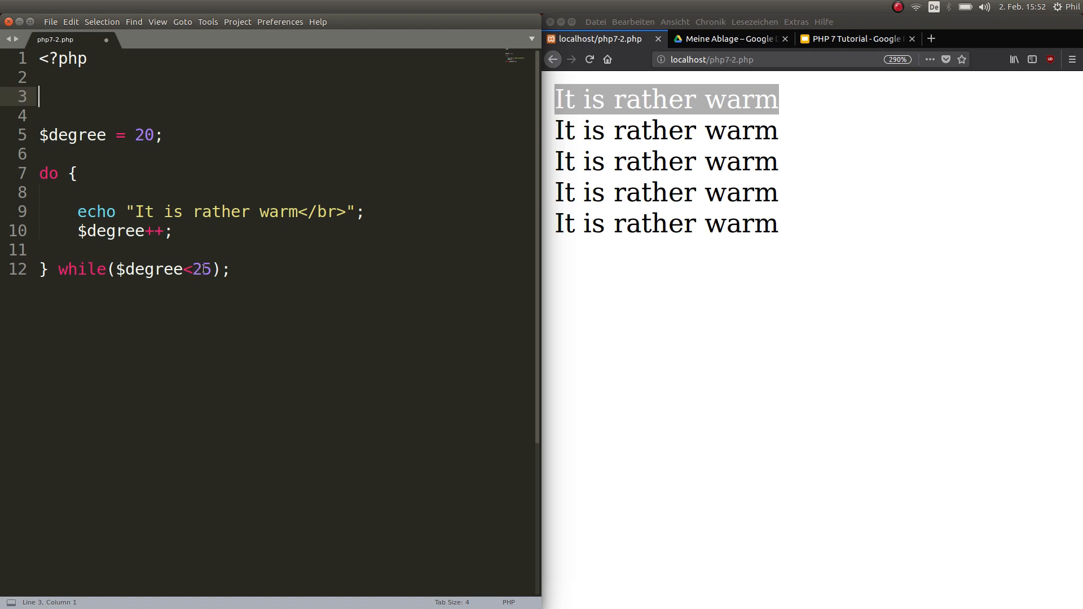
pyautogui.moveTo(203, 268)
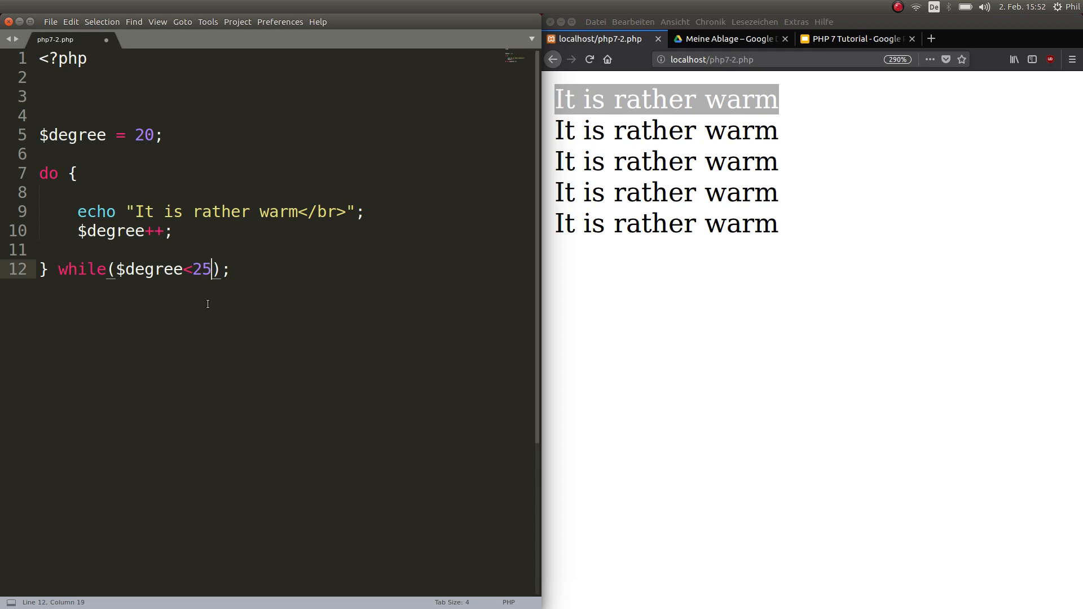
pyautogui.press('BackSpace')
pyautogui.write('0')
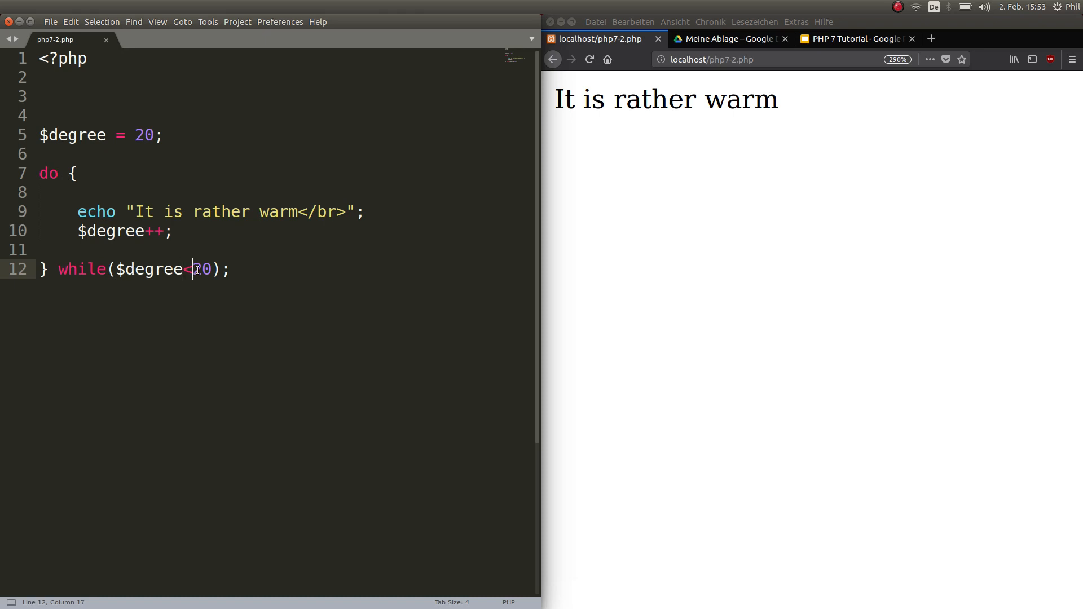
# Set the do-while condition to $degree<10 and highlight the single 'It is rather warm' line
pyautogui.write('10')
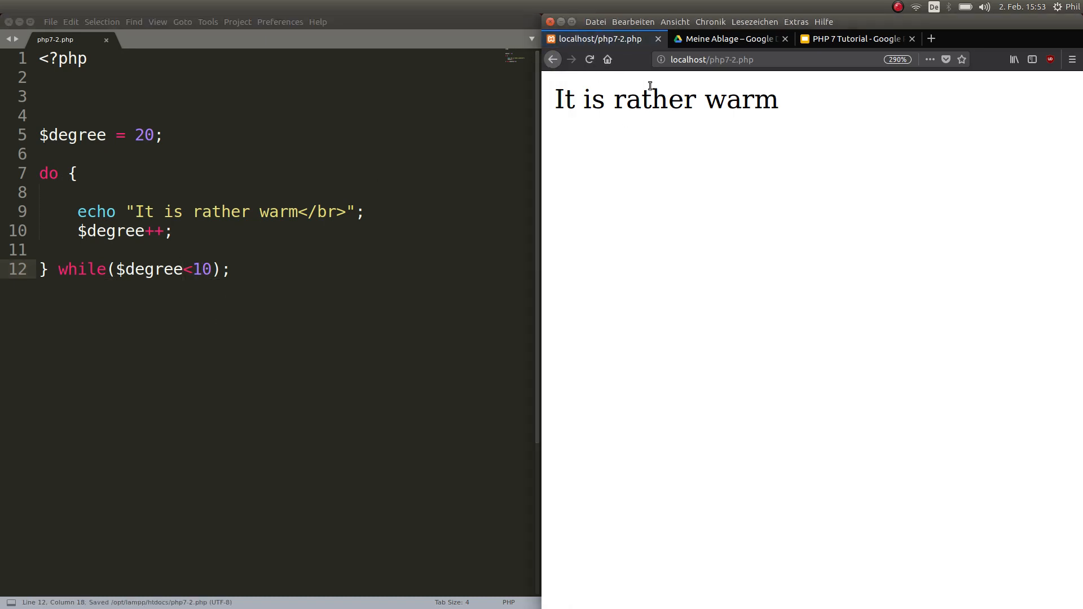
pyautogui.moveTo(570, 99); pyautogui.dragTo(757, 98)
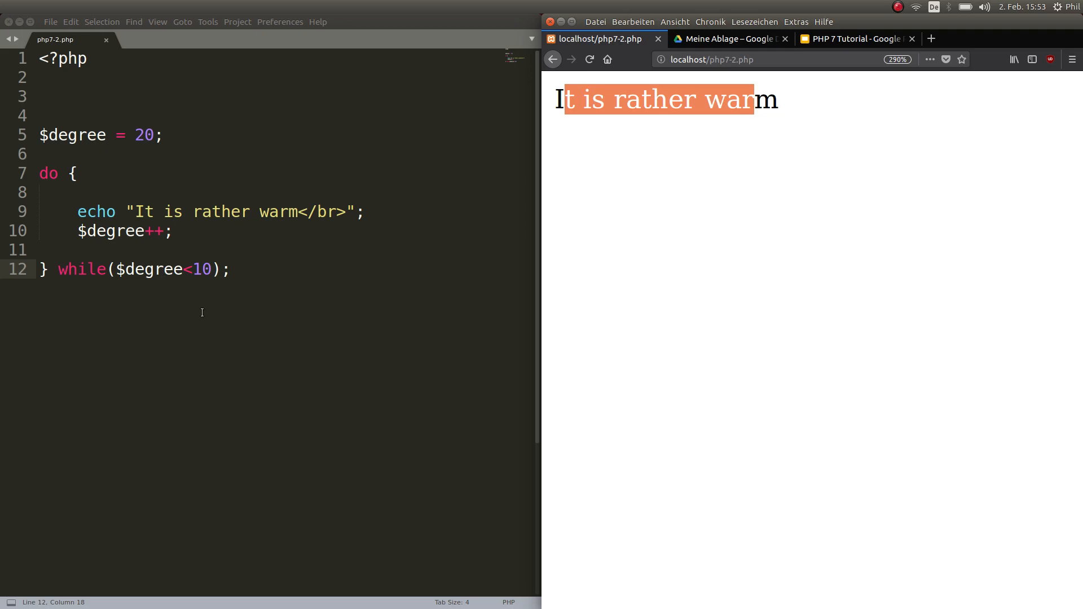
pyautogui.moveTo(216, 343)
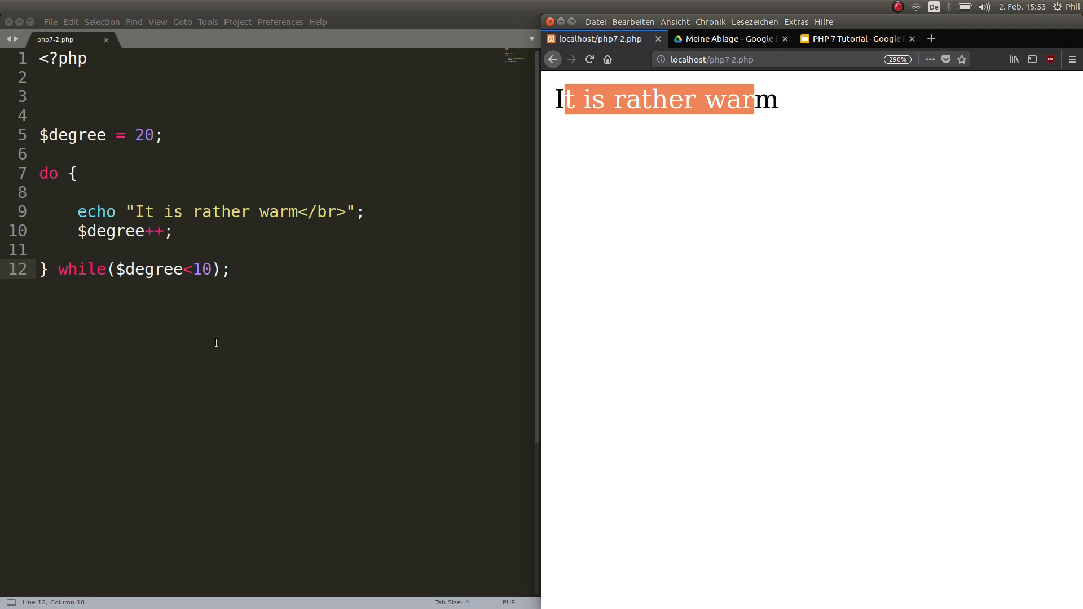